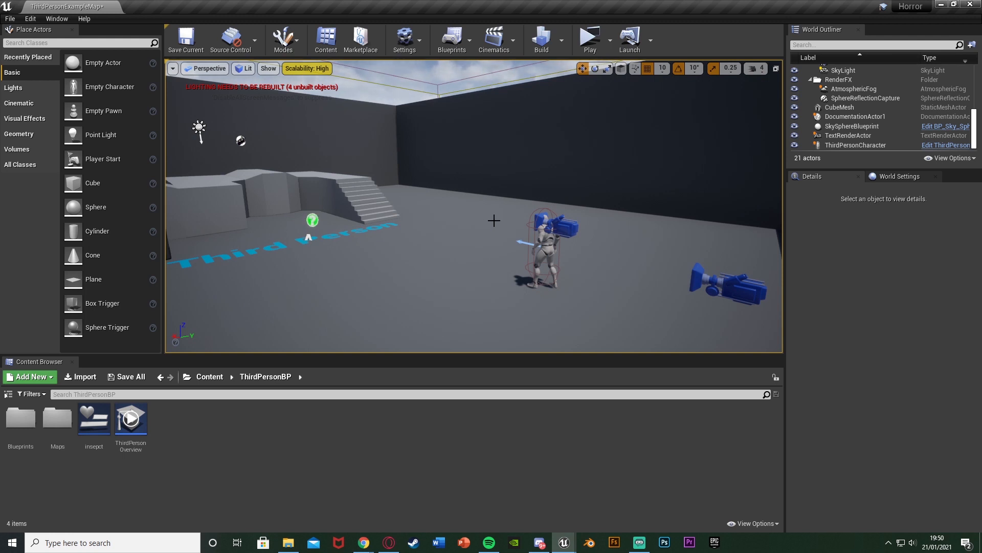
Play-test the third-person level in play mode, then stop the session
{"action": "left_click", "coordinate": [589, 37]}
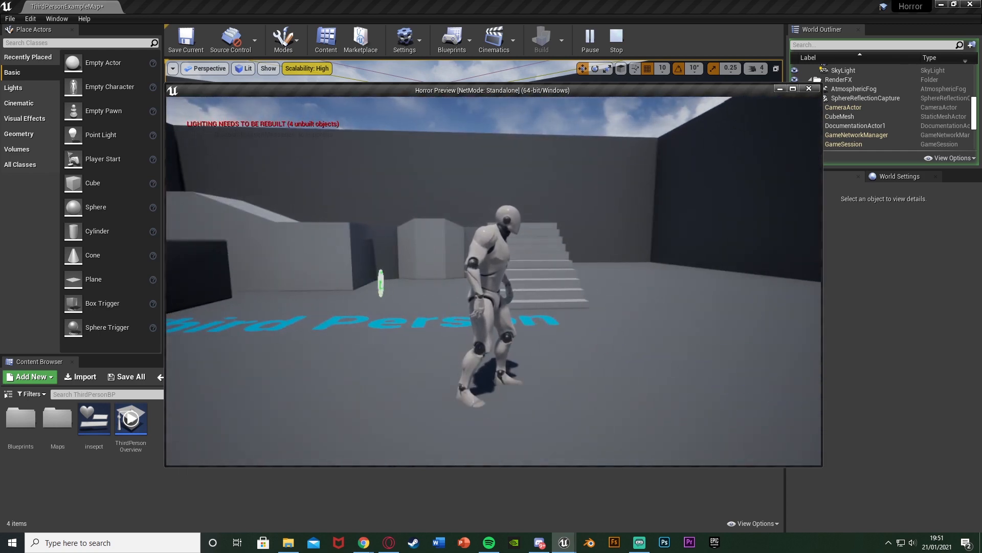
{"action": "left_click", "coordinate": [616, 39]}
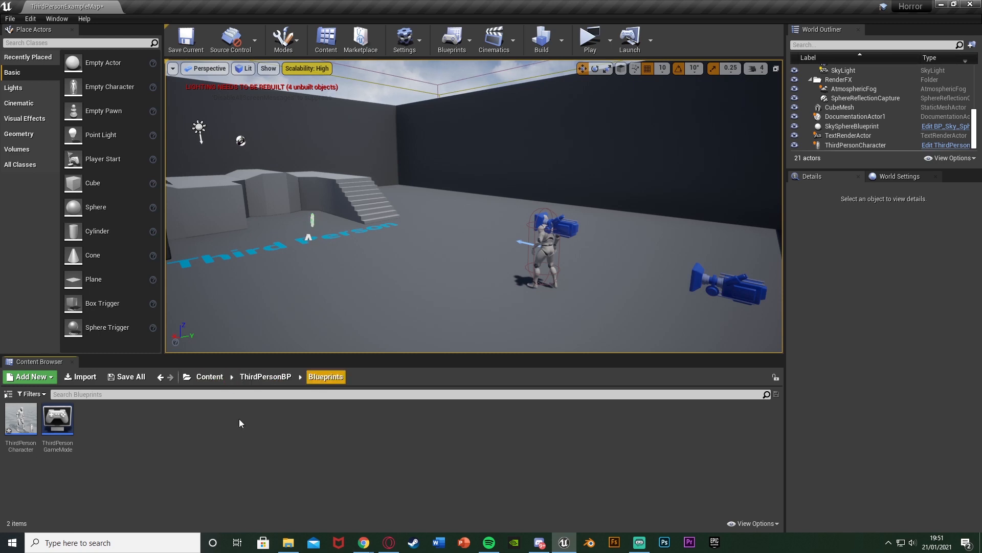
Open ThirdPersonCharacter and add keyboard key event nodes, including keys 1 and 0, to its Event Graph
{"action": "double_click", "coordinate": [21, 420]}
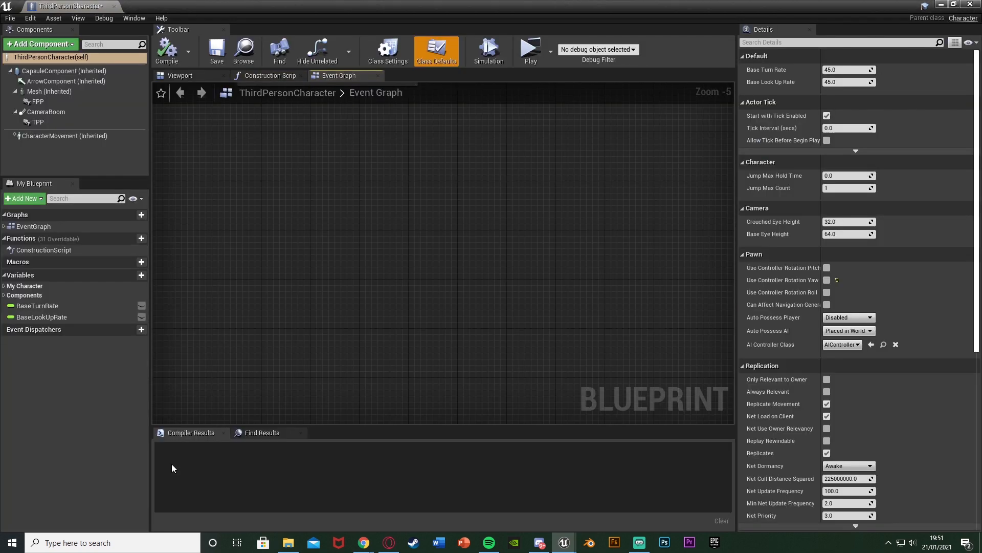
{"action": "mouse_move", "coordinate": [326, 290]}
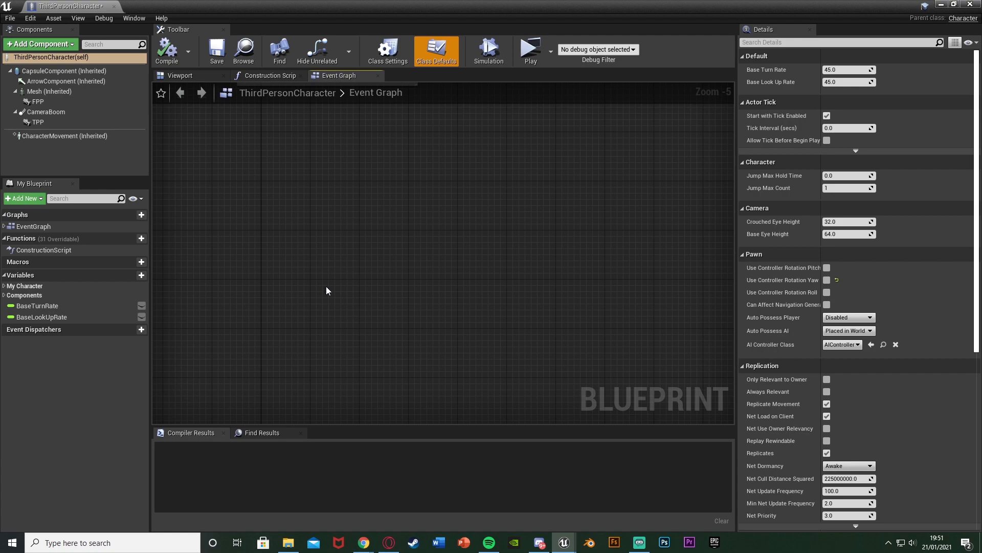
{"action": "mouse_move", "coordinate": [299, 265]}
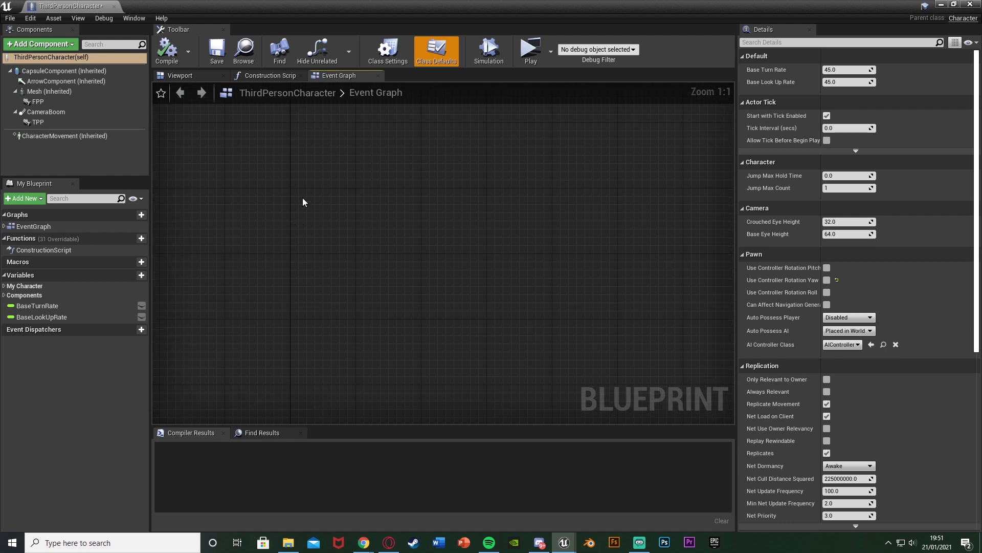
{"action": "mouse_move", "coordinate": [295, 199]}
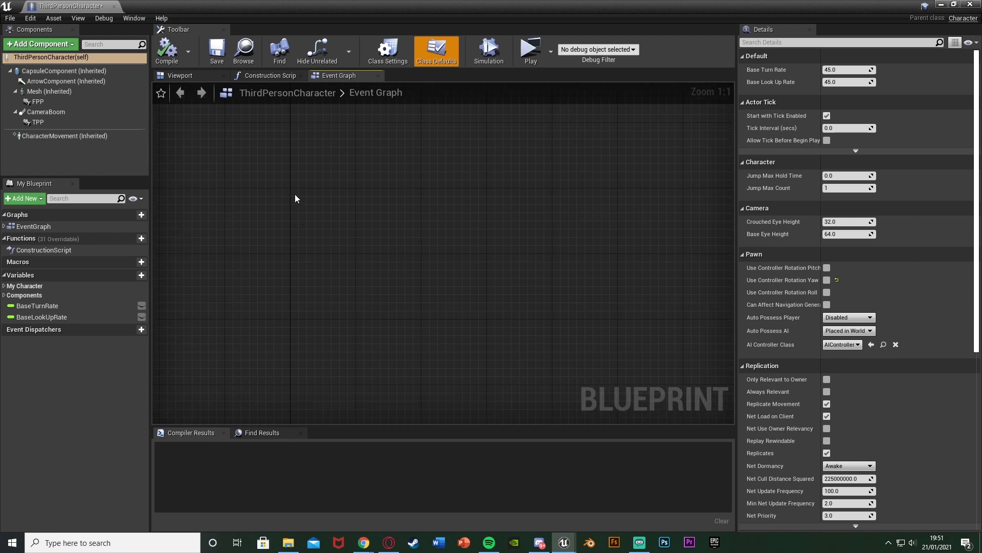
{"action": "right_click", "coordinate": [295, 199]}
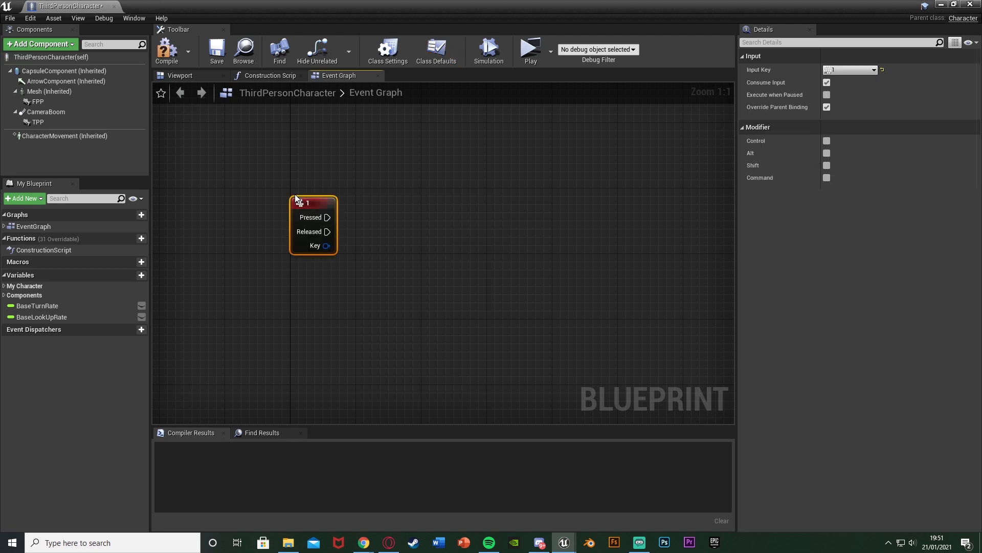
{"action": "left_click_drag", "start_coordinate": [313, 223], "coordinate": [313, 215]}
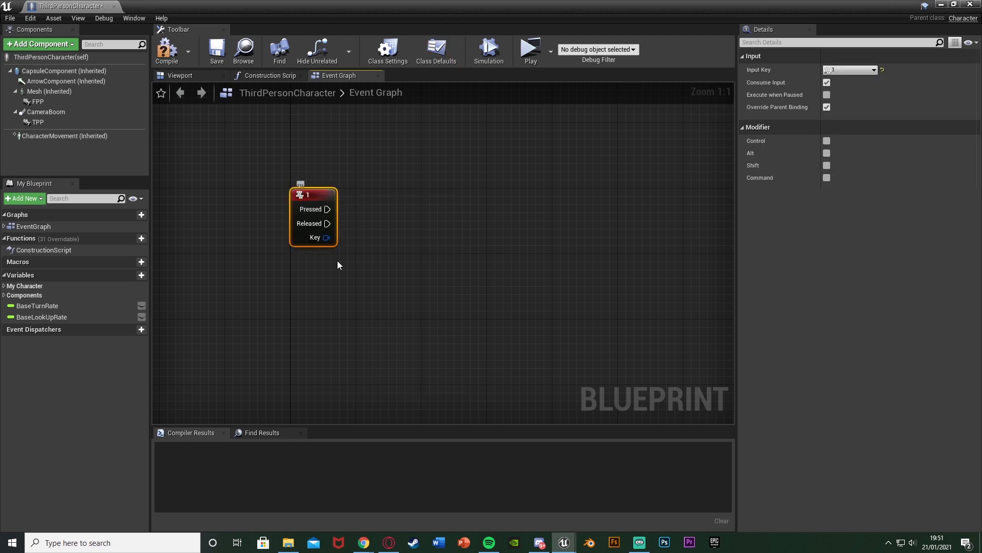
{"action": "right_click", "coordinate": [339, 265]}
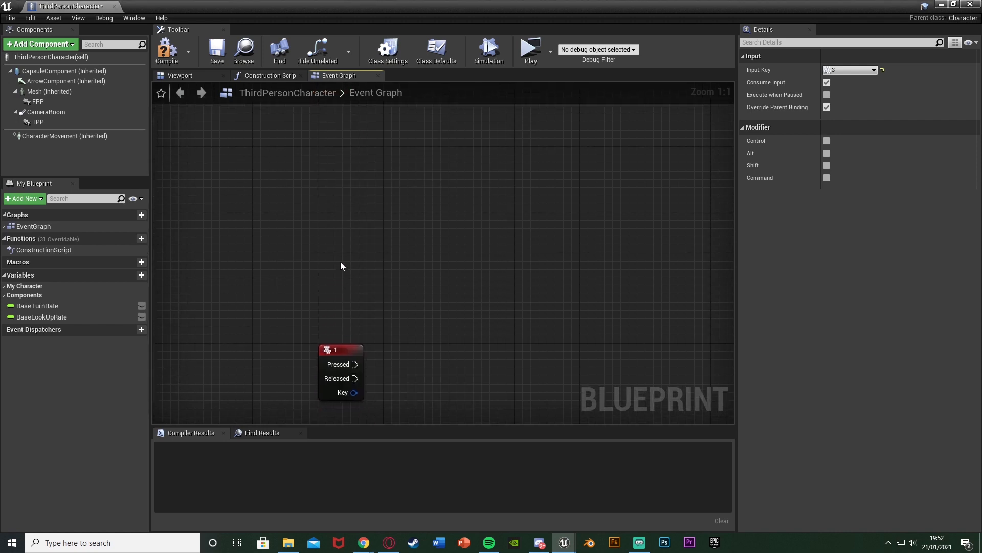
{"action": "right_click", "coordinate": [341, 265]}
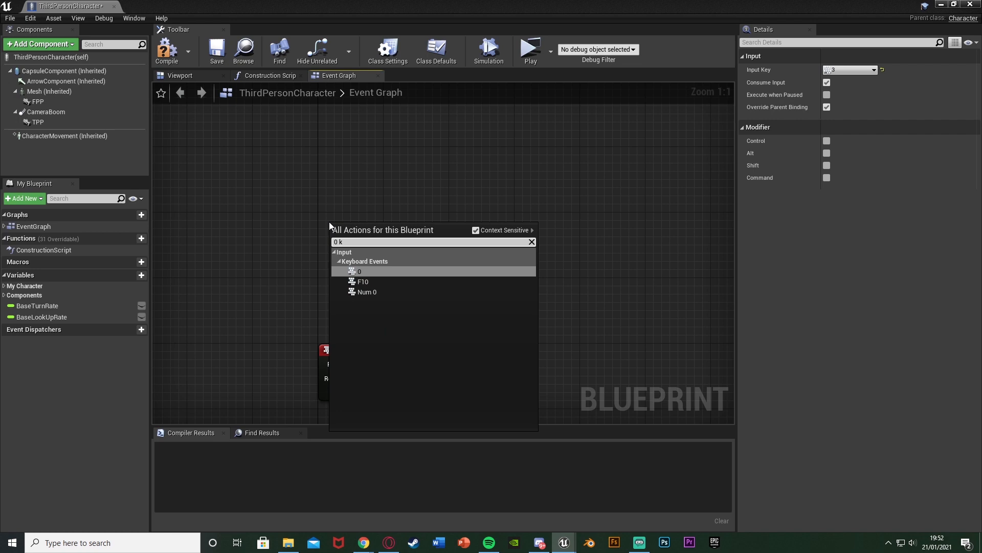
{"action": "left_click", "coordinate": [359, 271]}
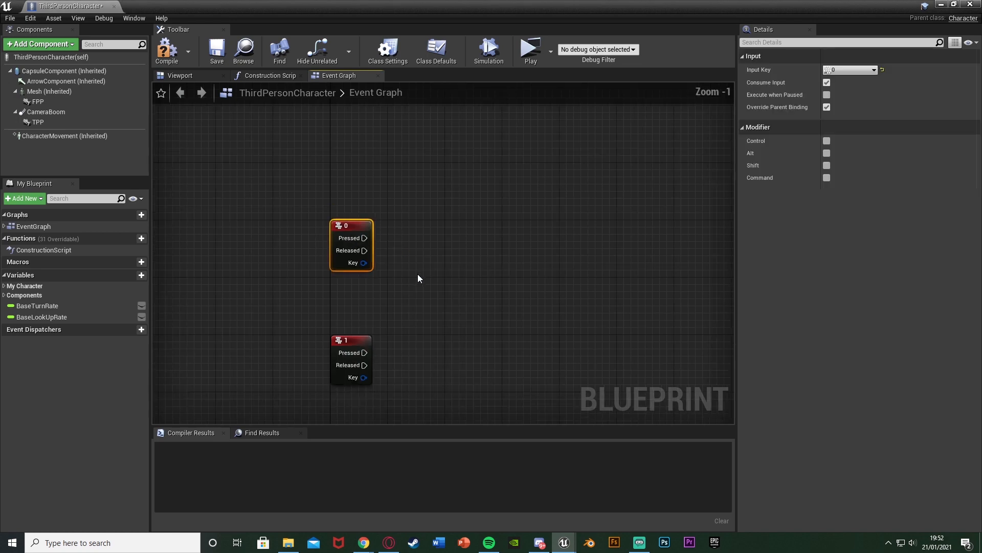
{"action": "scroll", "scroll_direction": "down", "scroll_amount": 3}
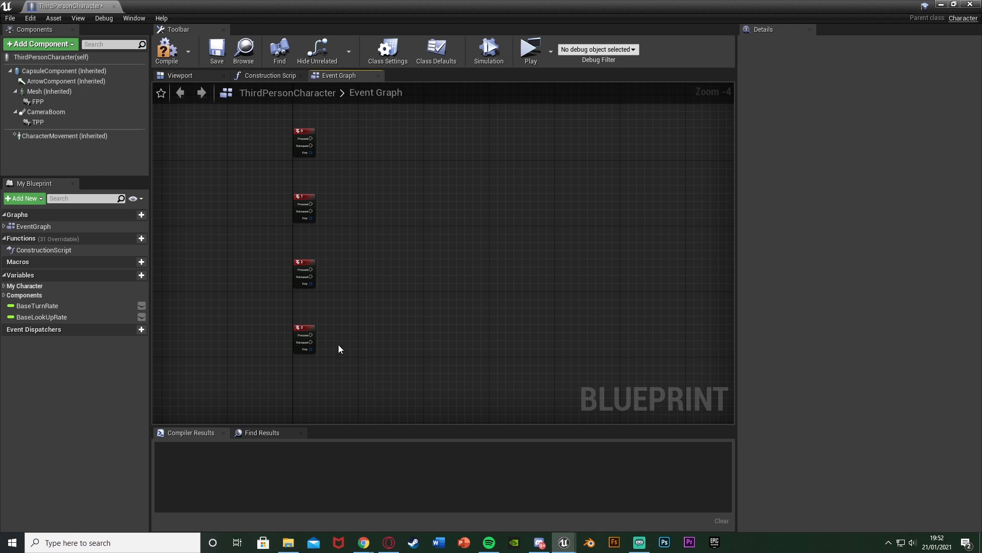
{"action": "mouse_move", "coordinate": [340, 181]}
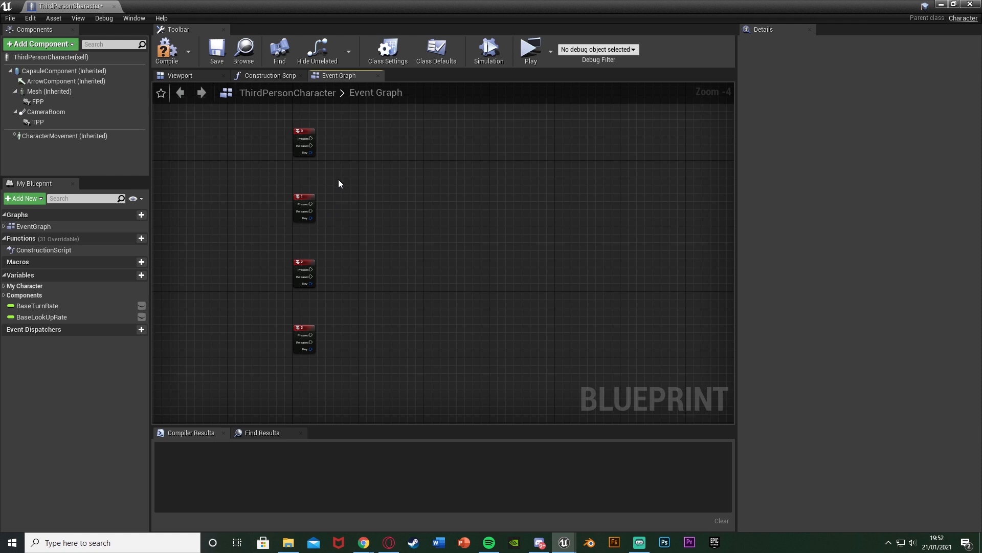
Add a Float variable named GameSpeed and compile the blueprint
{"action": "left_click", "coordinate": [131, 275]}
{"action": "type", "text": "G"}
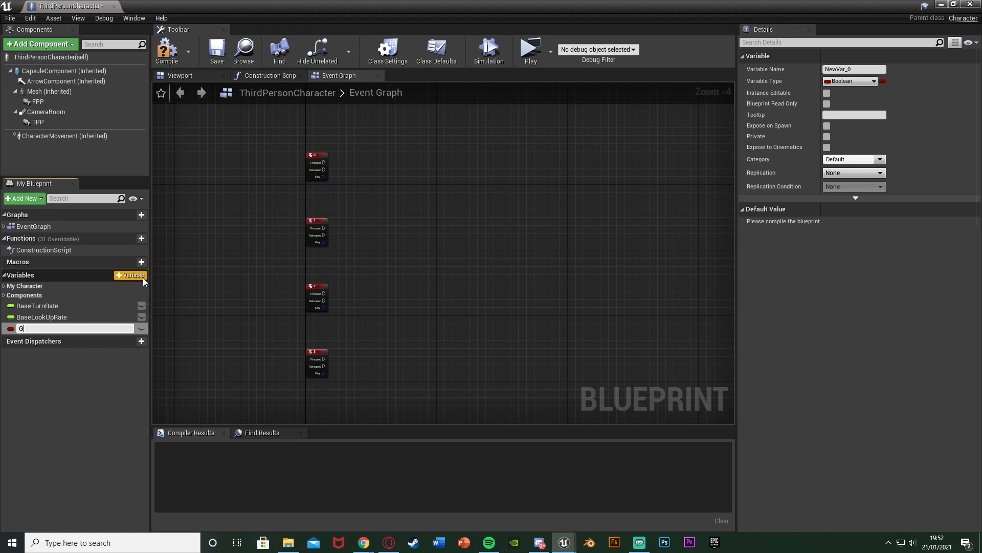
{"action": "type", "text": "ameSpeed"}
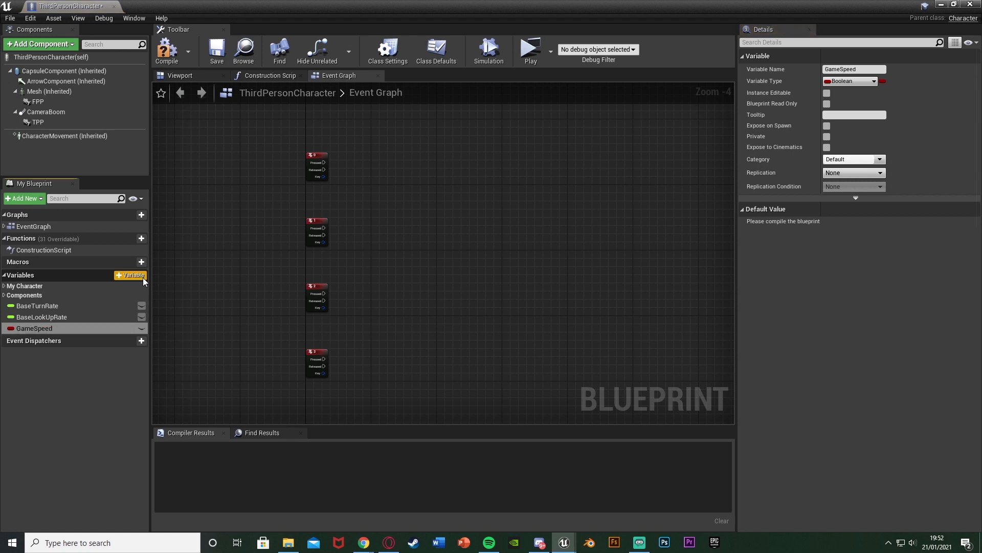
{"action": "left_click", "coordinate": [849, 81]}
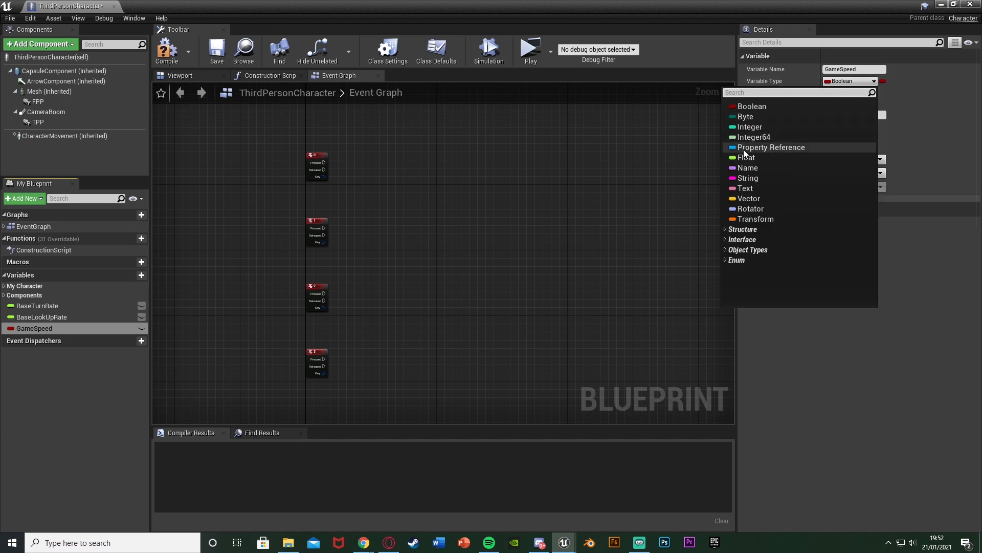
{"action": "left_click", "coordinate": [745, 157]}
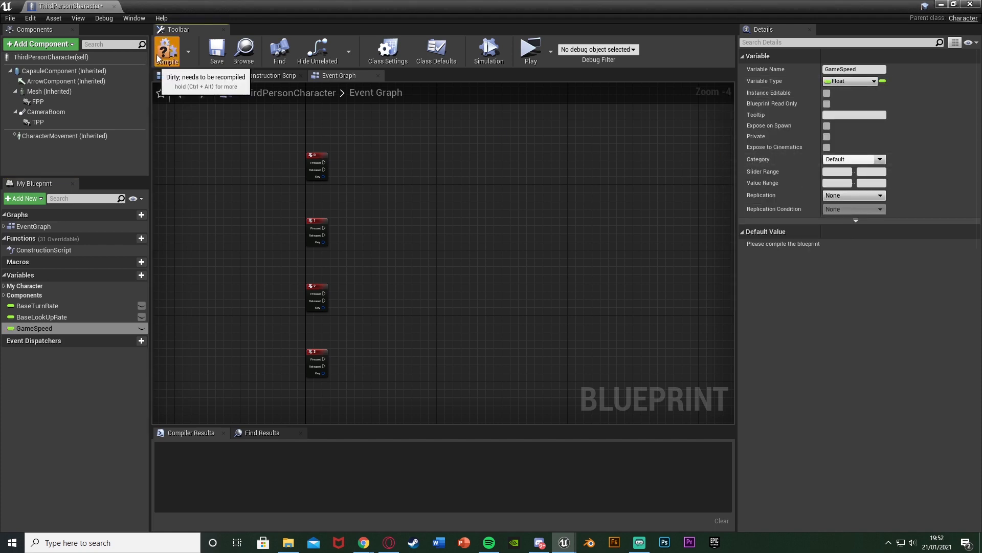
{"action": "left_click", "coordinate": [168, 50]}
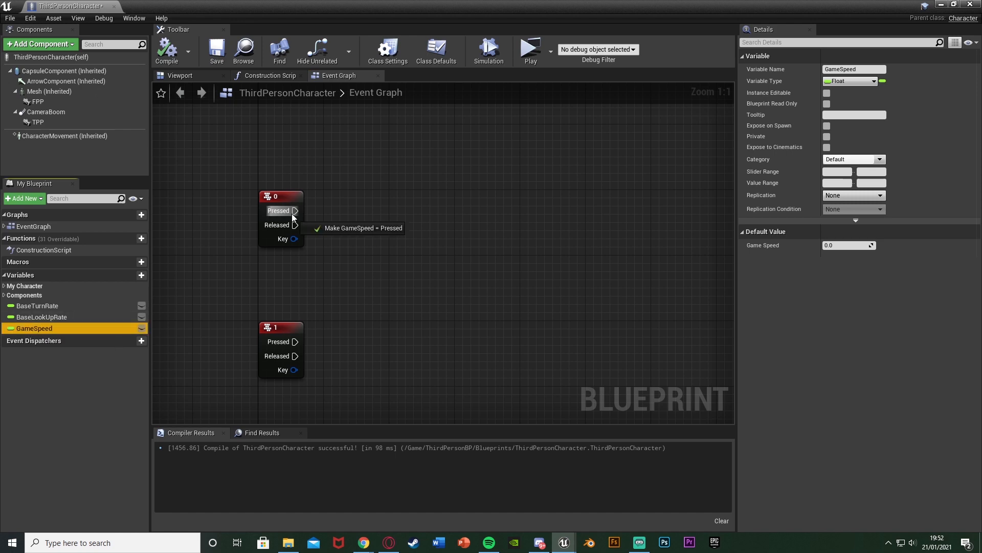
Set the number-key GameSpeed setters to 1.0, 2.0 and 5.0, then recompile
{"action": "left_click", "coordinate": [362, 227]}
{"action": "type", "text": "0.3"}
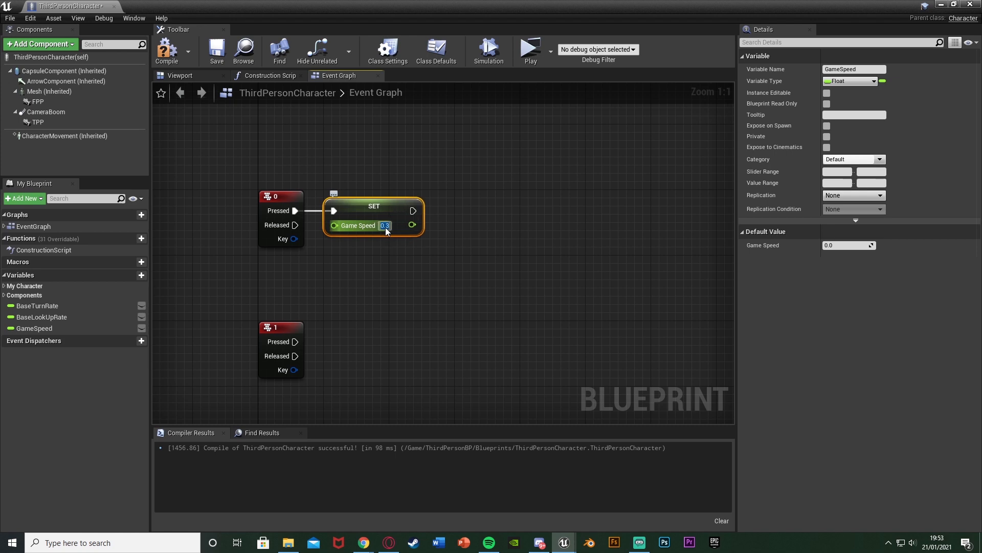
{"action": "left_click", "coordinate": [350, 171]}
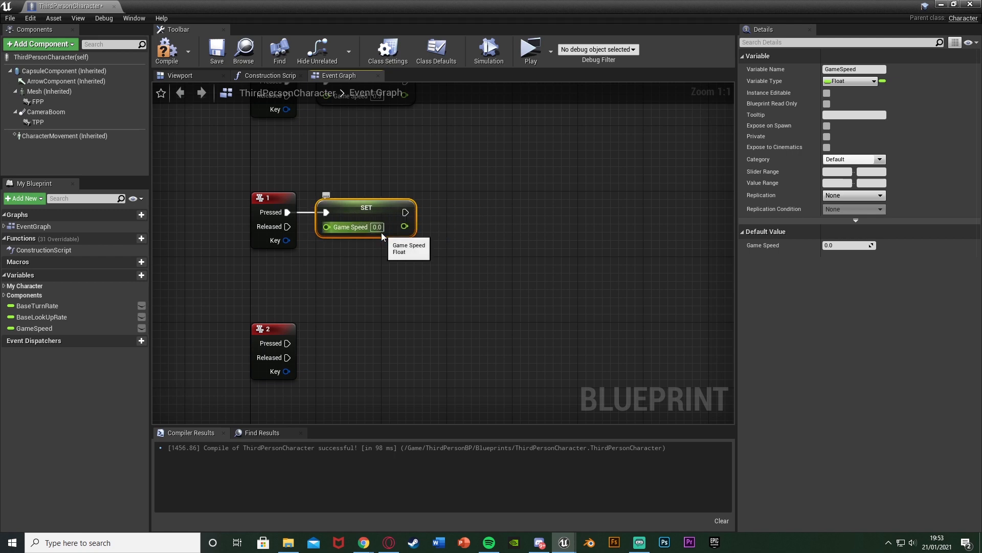
{"action": "left_click", "coordinate": [375, 227]}
{"action": "type", "text": "1"}
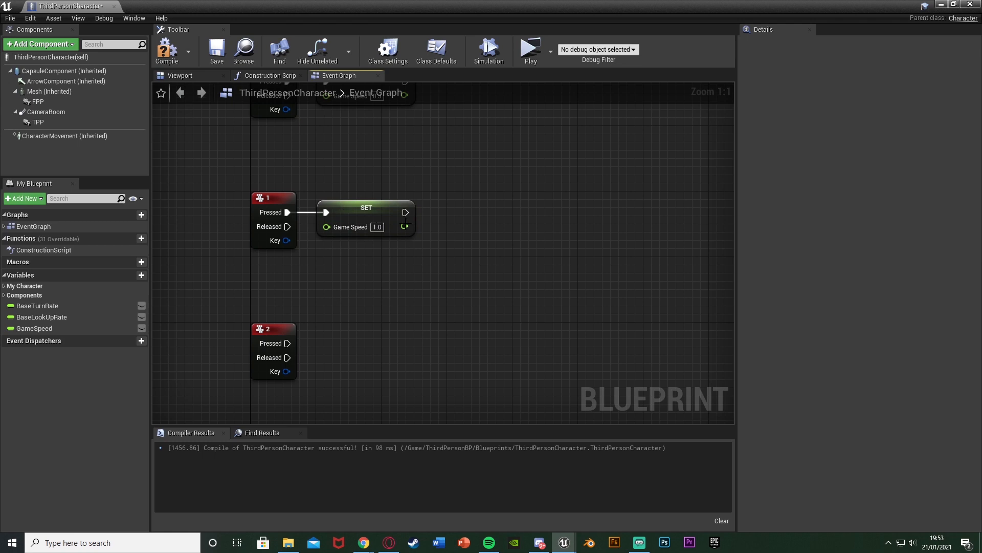
{"action": "left_click", "coordinate": [34, 327]}
{"action": "type", "text": "2"}
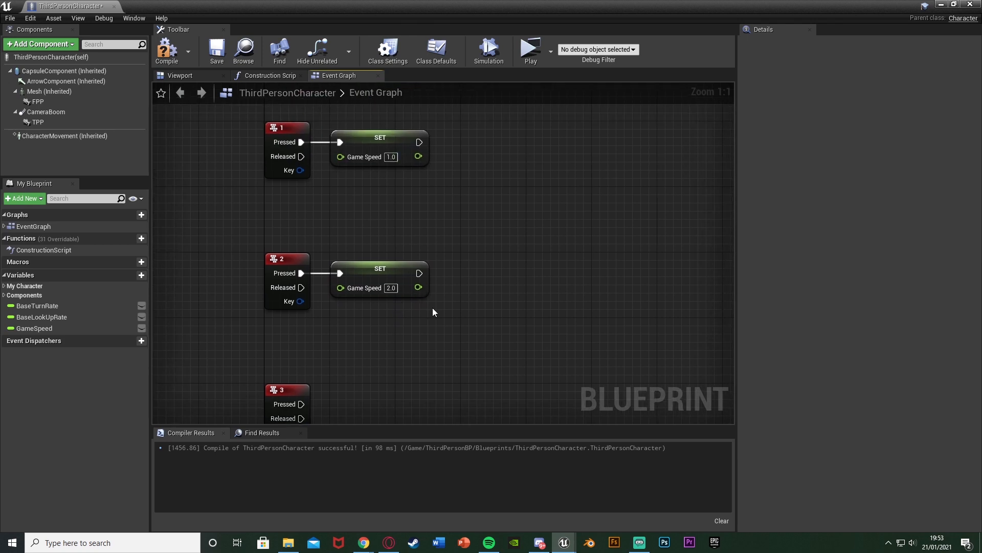
{"action": "left_click", "coordinate": [35, 327]}
{"action": "type", "text": "5"}
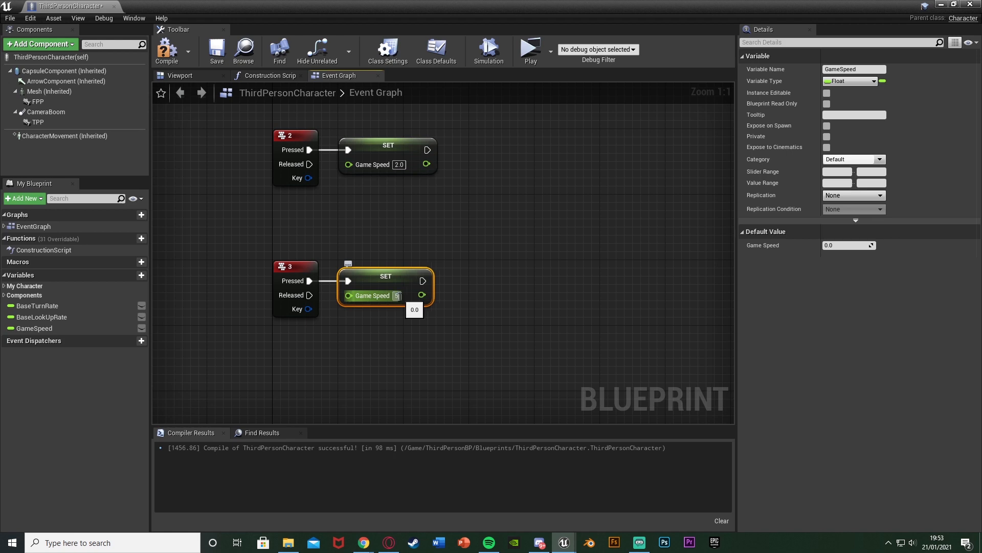
{"action": "scroll", "scroll_direction": "down", "scroll_amount": 3}
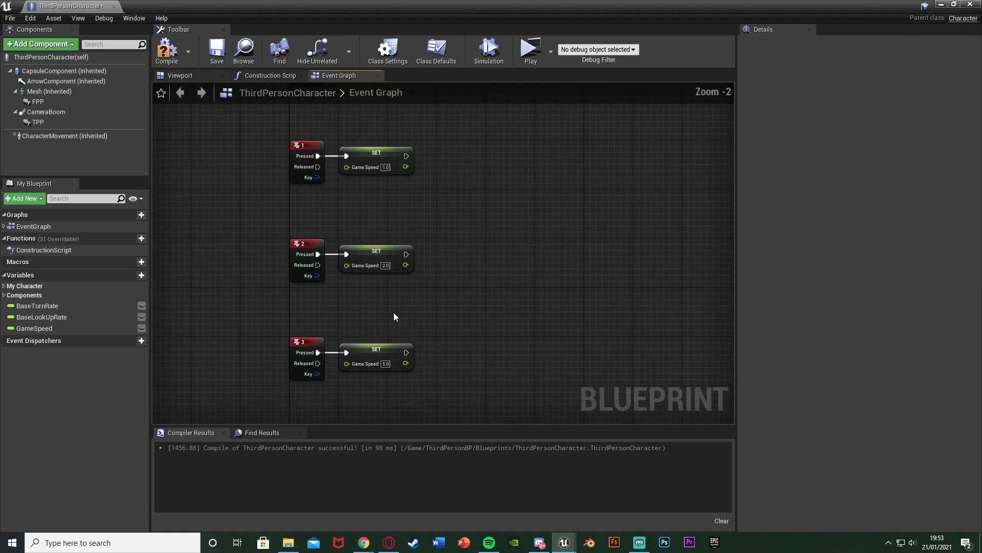
{"action": "left_click", "coordinate": [167, 50]}
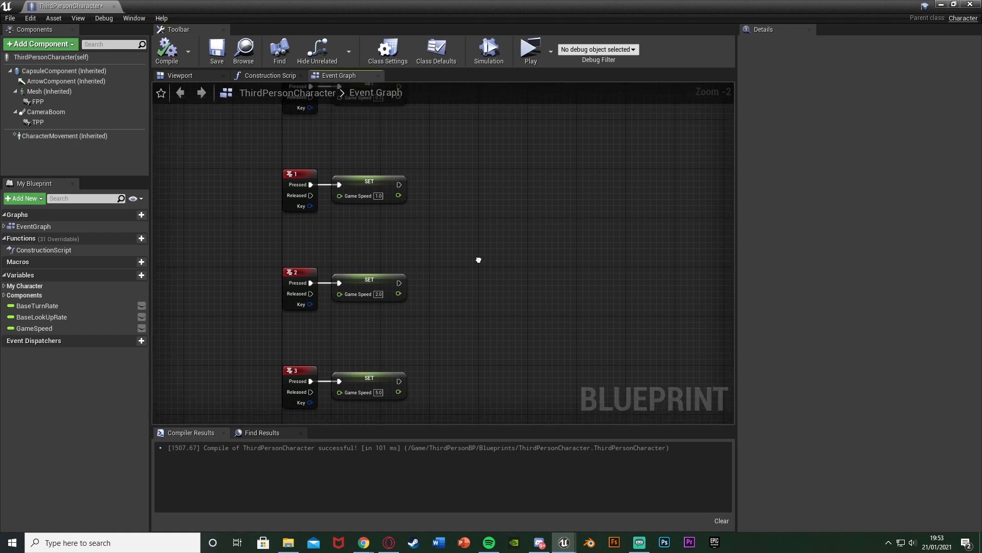
{"action": "mouse_move", "coordinate": [480, 264]}
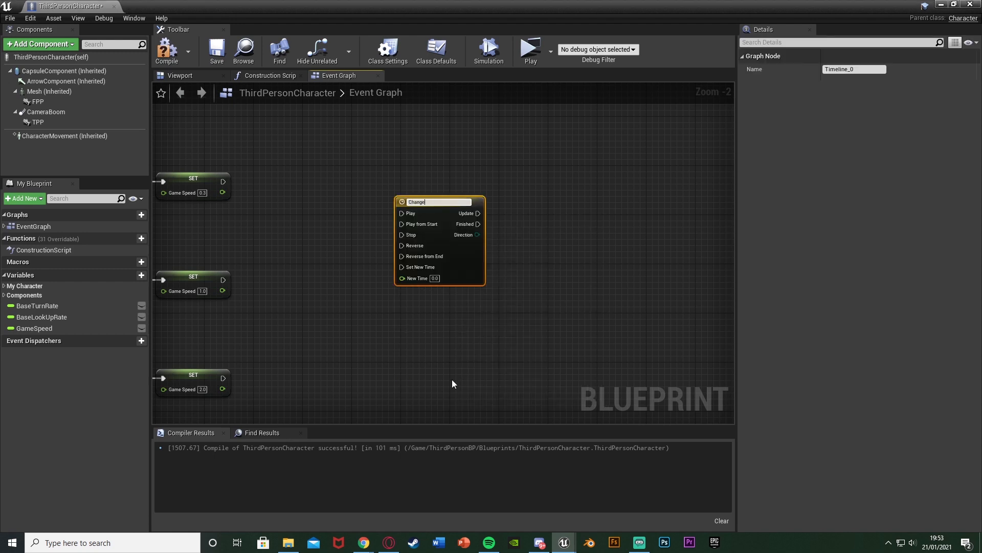
Name the new timeline ChangeGameSpeedTL
{"action": "type", "text": "ChangeGameSpeedTL"}
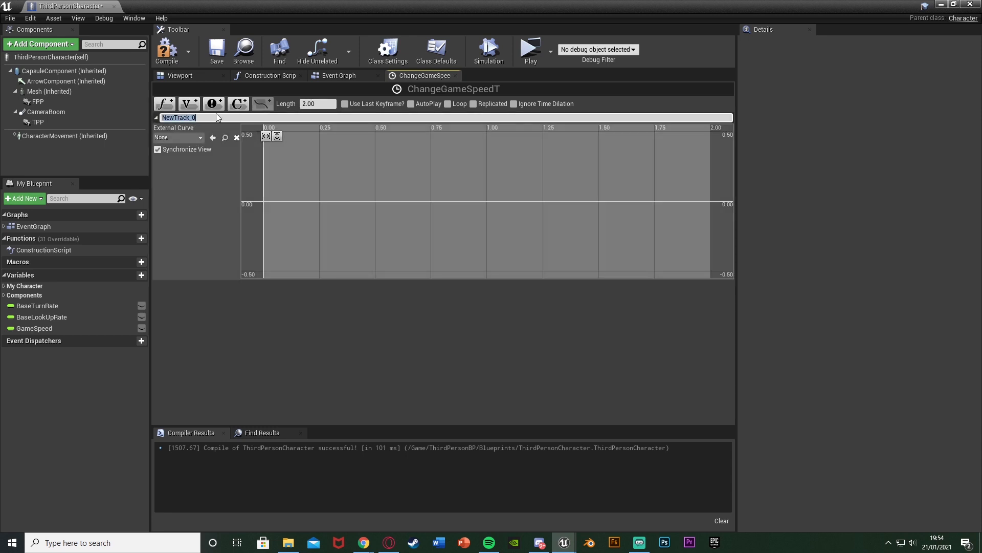
Rename the track SpeedTrack and add keyframes at 0 s (value 0) and 2 s (value 1)
{"action": "type", "text": "SpeedTa"}
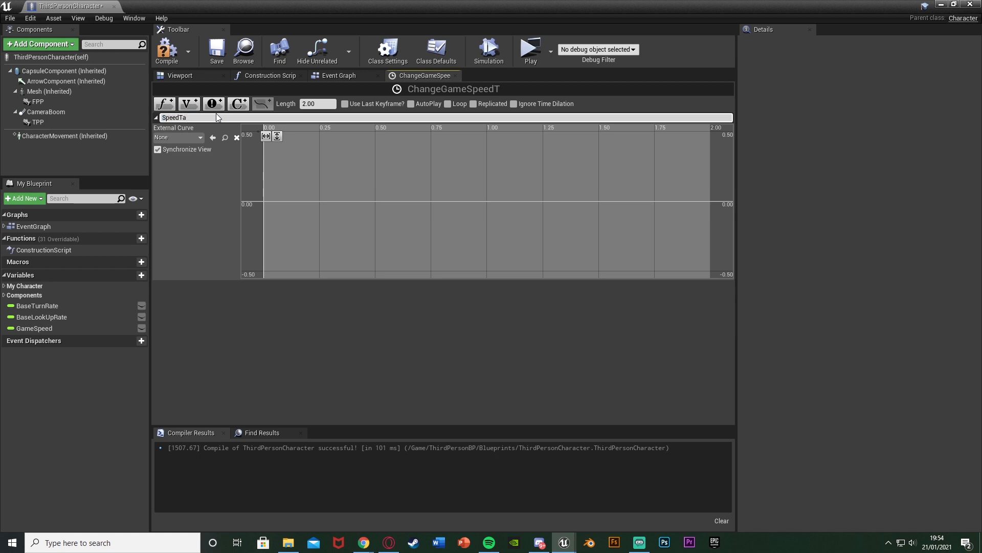
{"action": "right_click", "coordinate": [298, 174]}
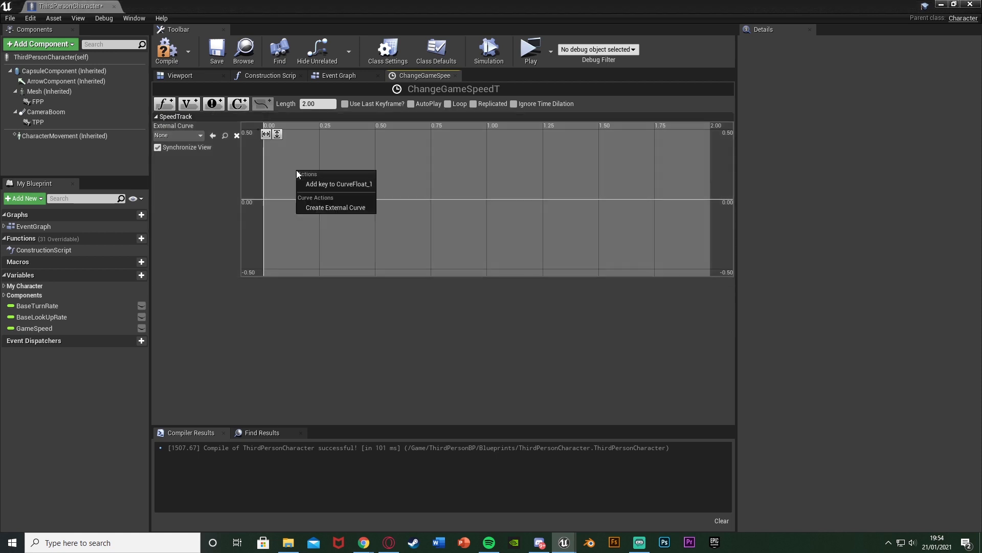
{"action": "left_click", "coordinate": [338, 183]}
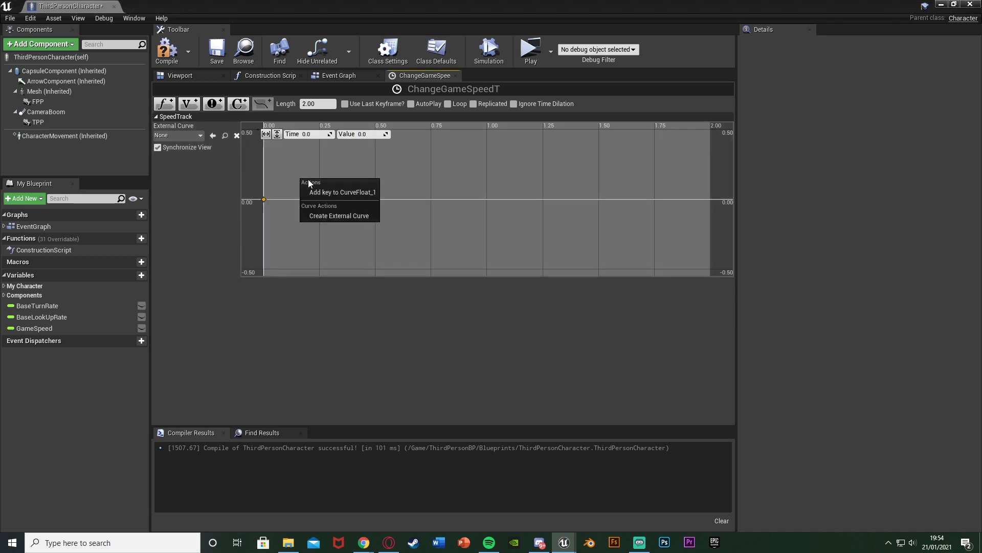
{"action": "left_click", "coordinate": [342, 192]}
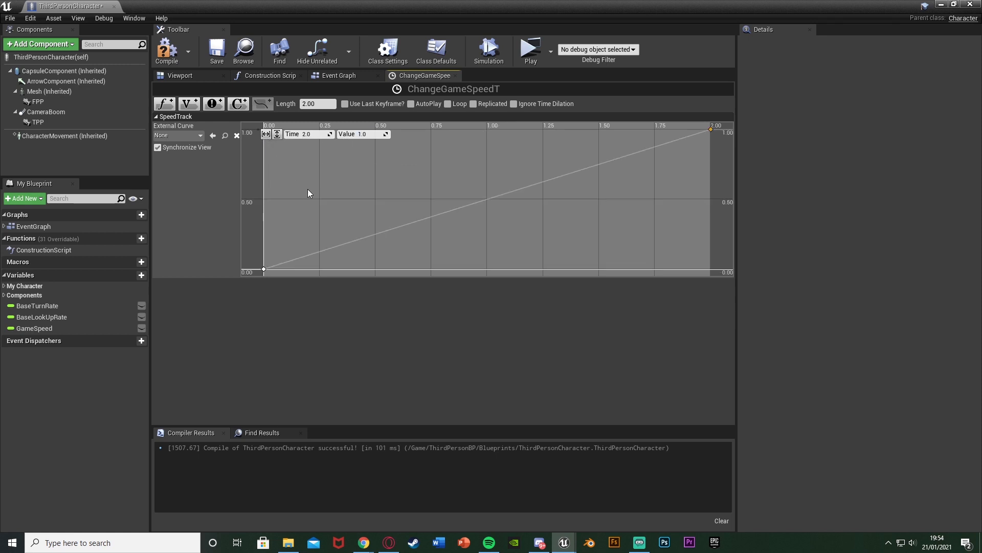
{"action": "mouse_move", "coordinate": [407, 197]}
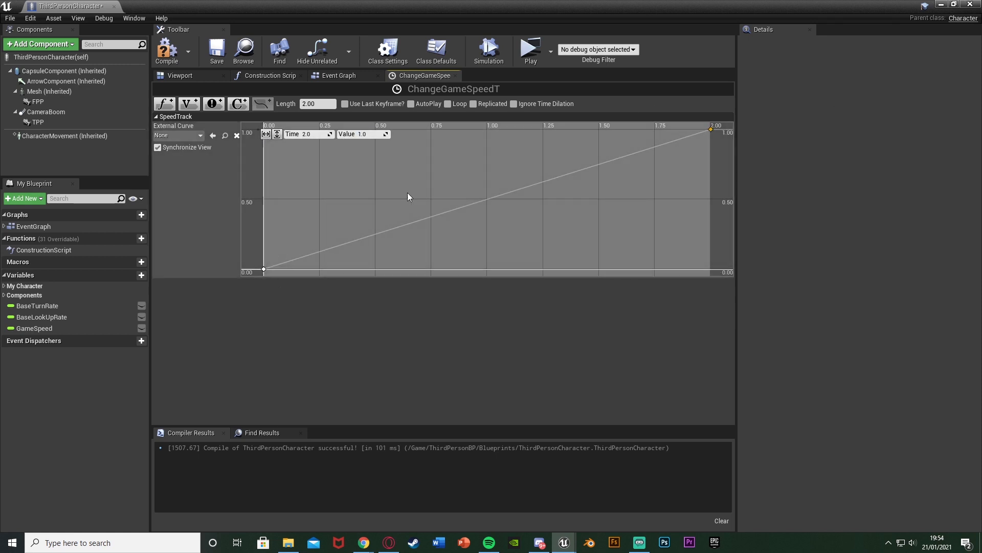
{"action": "mouse_move", "coordinate": [290, 266]}
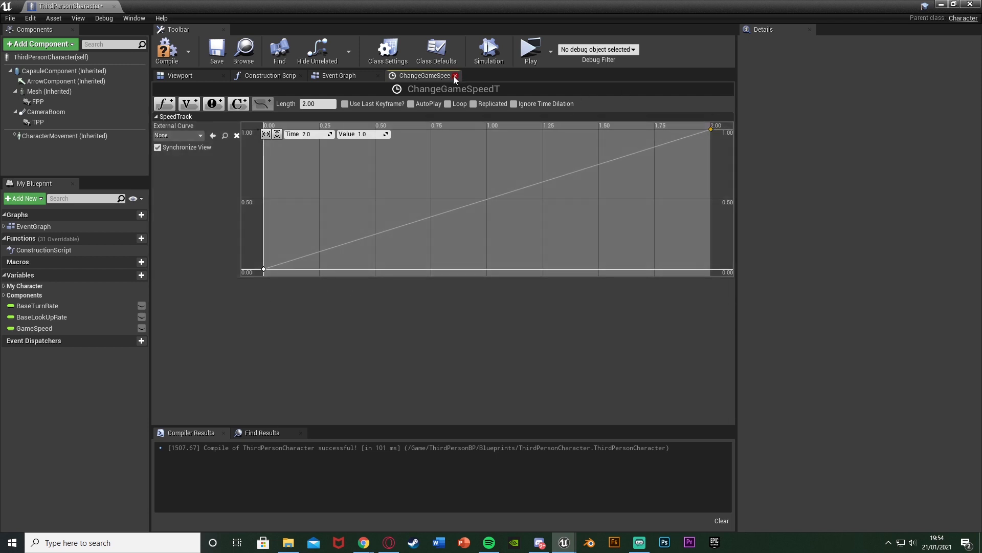
Close the timeline editor and return to the Event Graph
{"action": "left_click", "coordinate": [455, 76]}
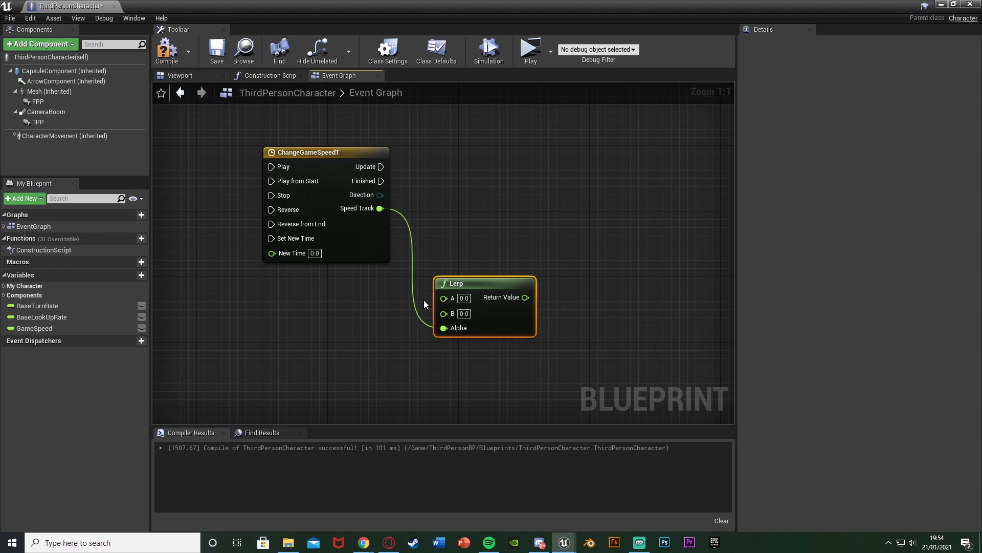
{"action": "mouse_move", "coordinate": [315, 299]}
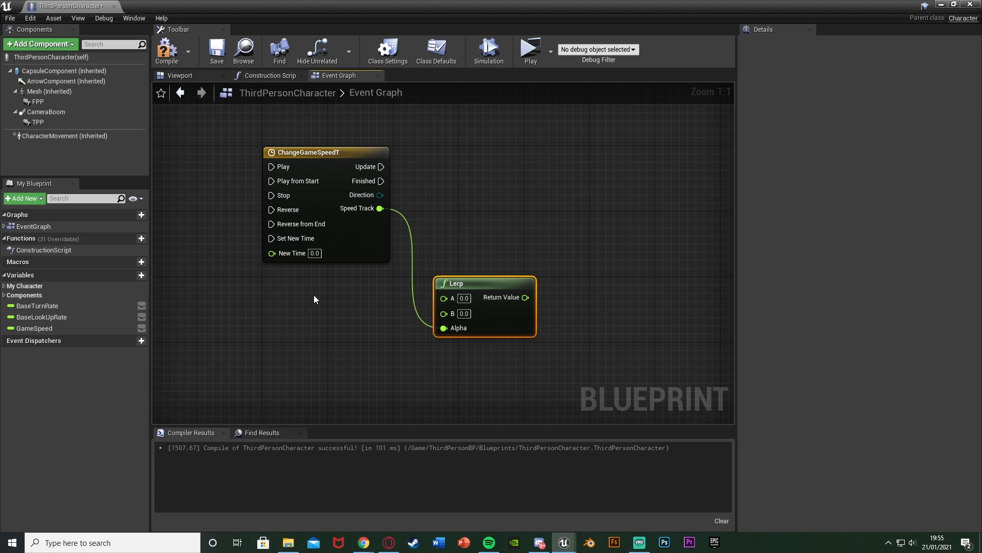
Wire Get Global Time Dilation into Lerp A and the GameSpeed variable into Lerp B
{"action": "left_click", "coordinate": [316, 298]}
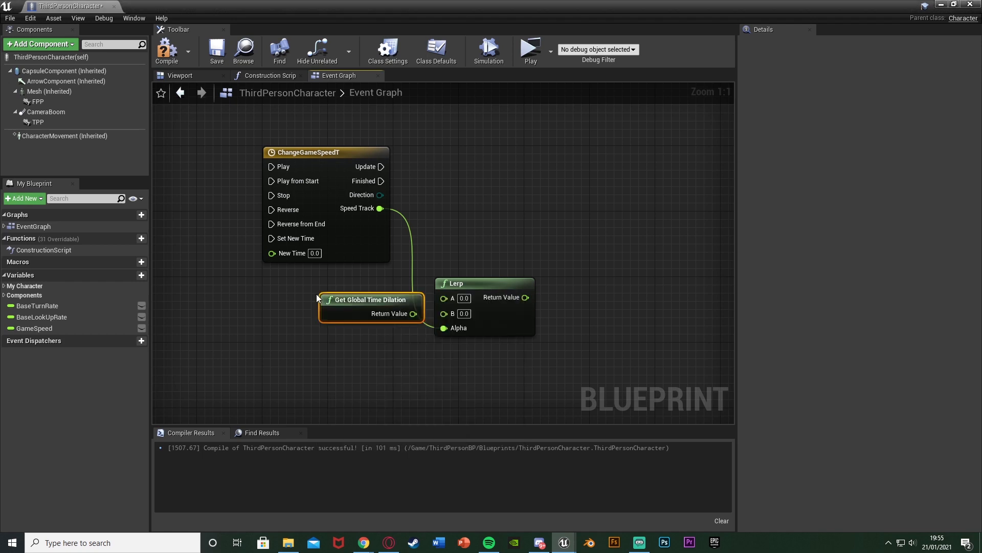
{"action": "left_click_drag", "start_coordinate": [369, 299], "coordinate": [330, 291]}
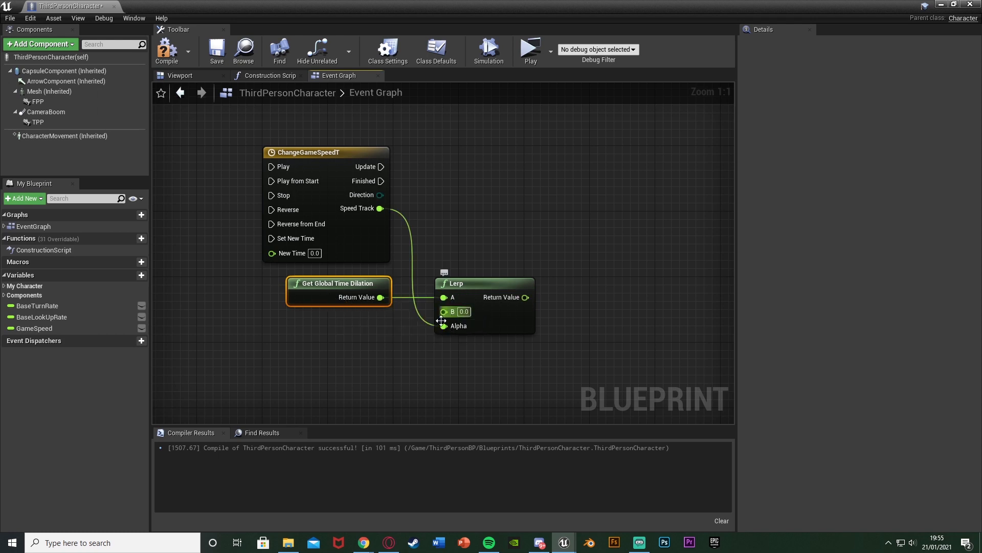
{"action": "left_click", "coordinate": [35, 328]}
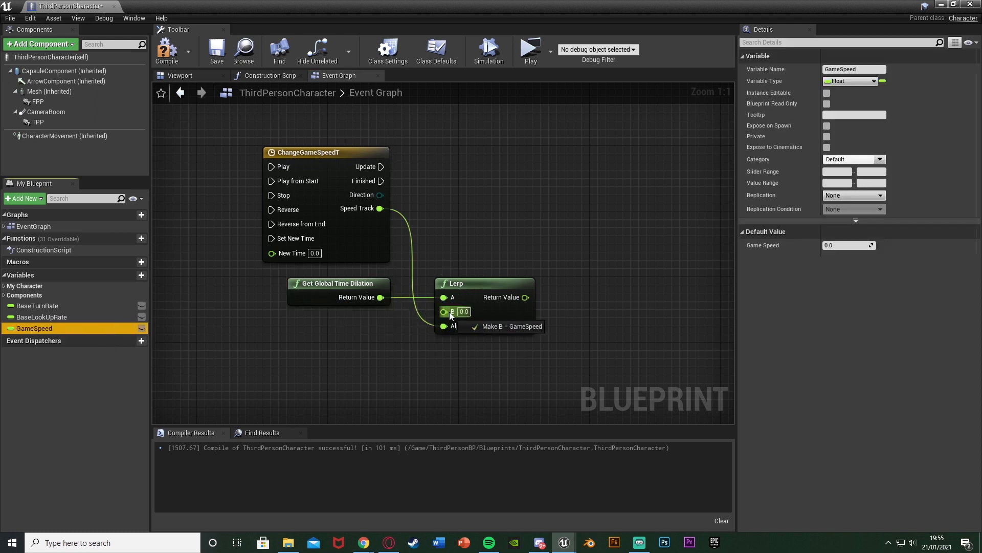
{"action": "left_click", "coordinate": [511, 326]}
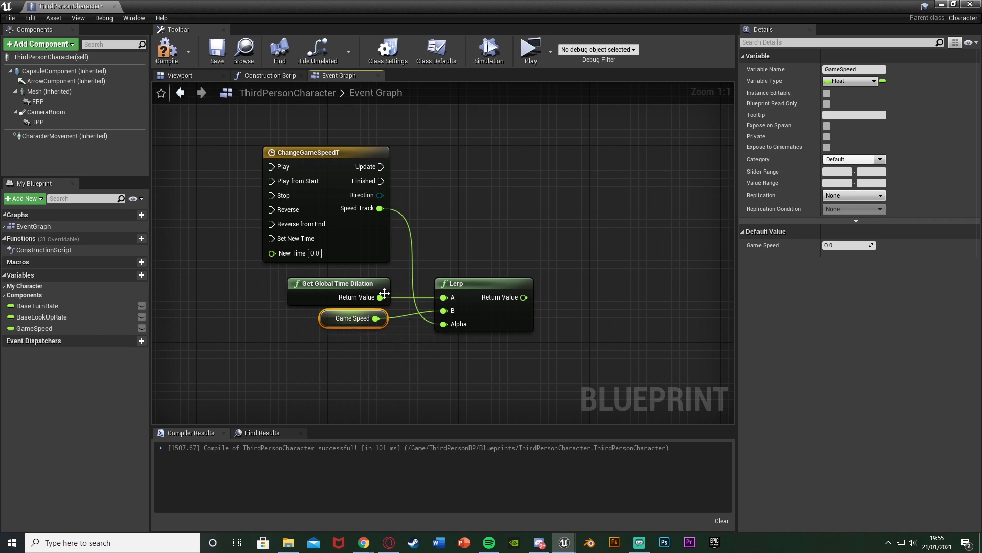
{"action": "mouse_move", "coordinate": [399, 320]}
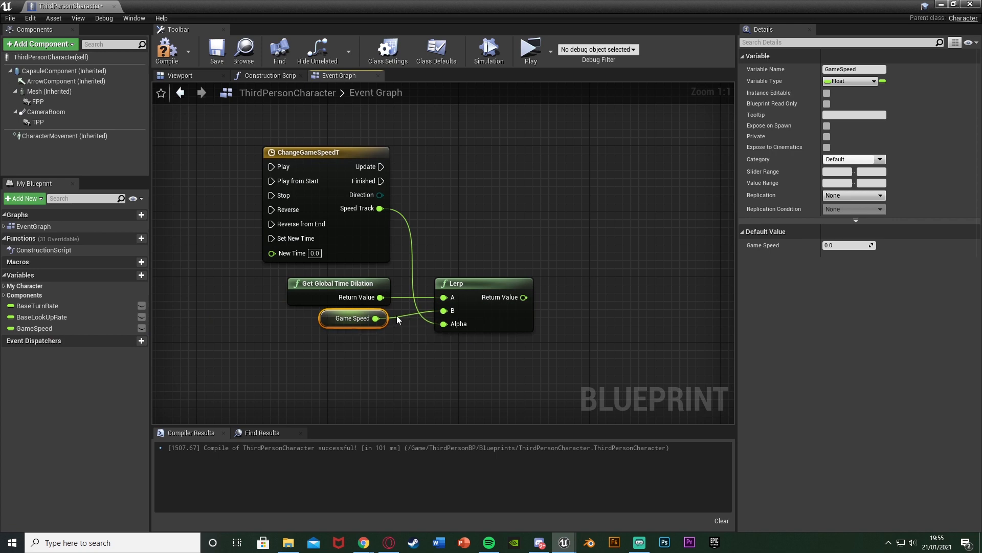
{"action": "left_click", "coordinate": [337, 283]}
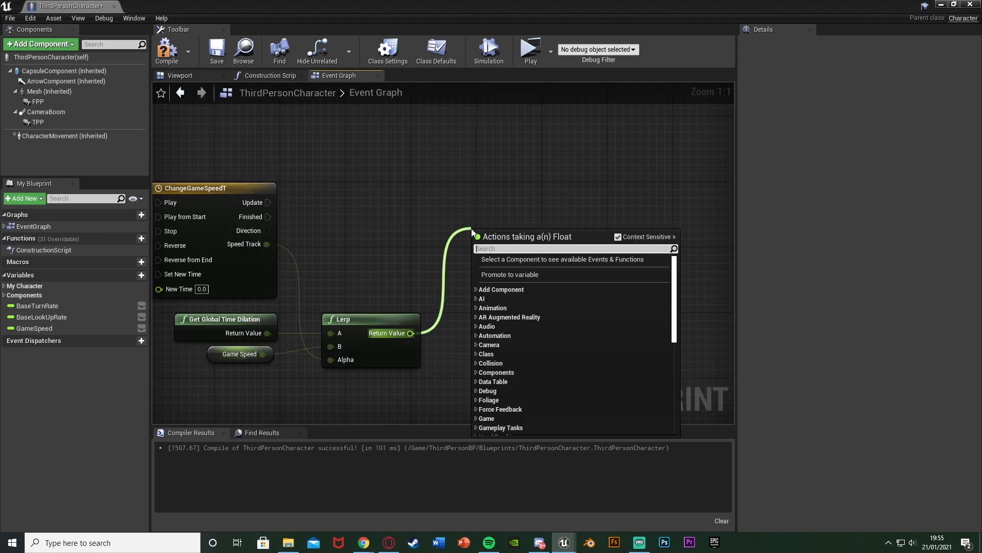
Add Set Global Time Dilation fed by the Lerp result and driven by the timeline's Update
{"action": "type", "text": "set"}
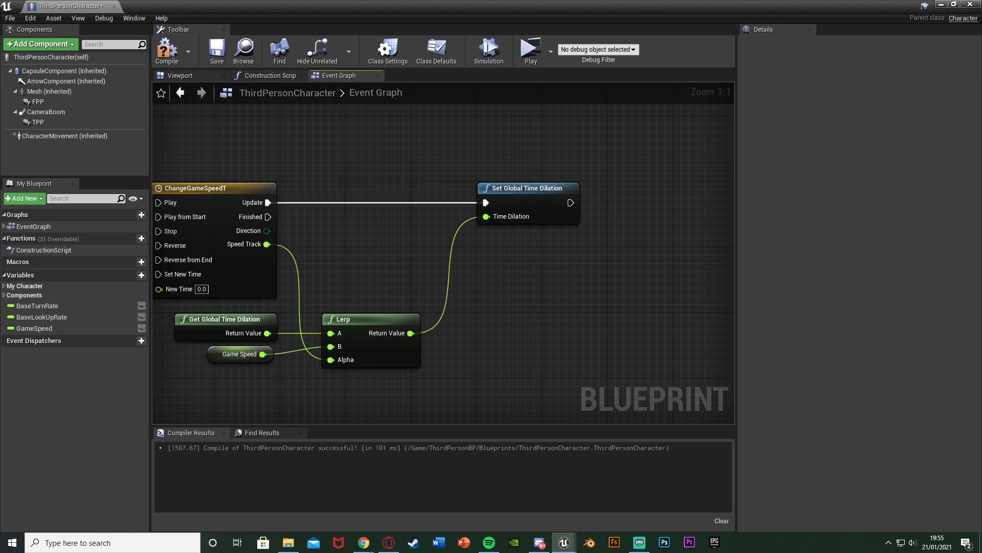
{"action": "left_click", "coordinate": [239, 353]}
{"action": "type", "text": "play"}
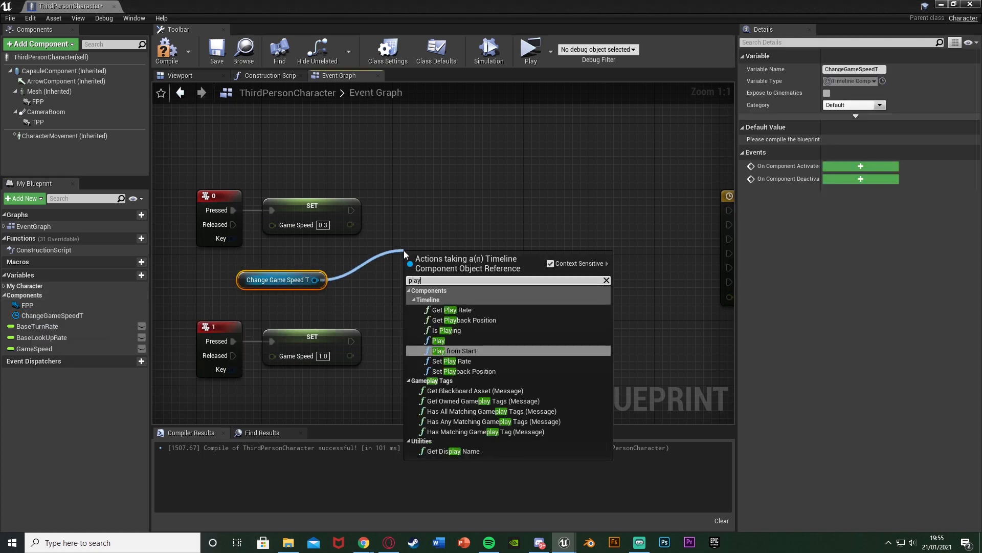
Add Play from Start nodes for ChangeGameSpeedTL and link the key setters' exec outputs to them
{"action": "left_click", "coordinate": [455, 350]}
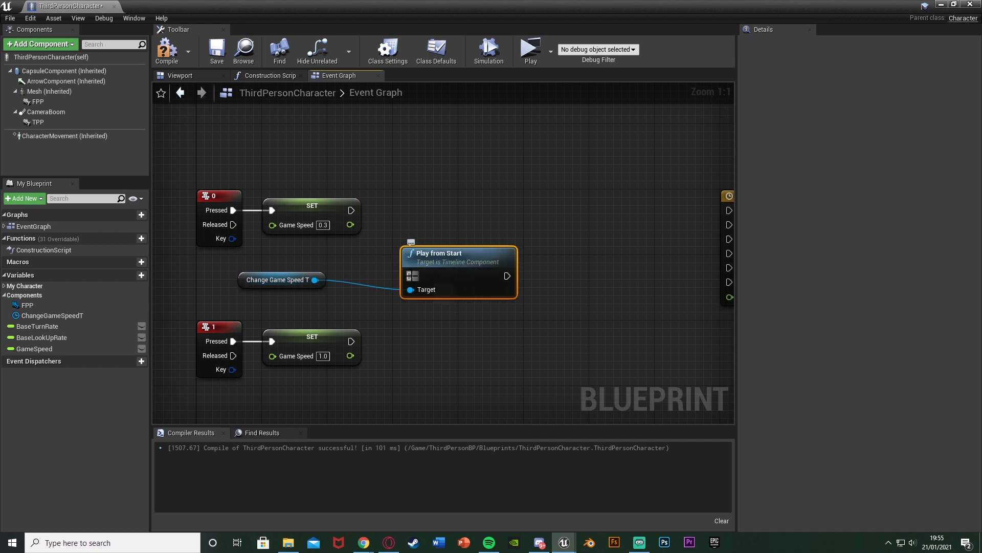
{"action": "left_click_drag", "start_coordinate": [438, 253], "coordinate": [429, 187]}
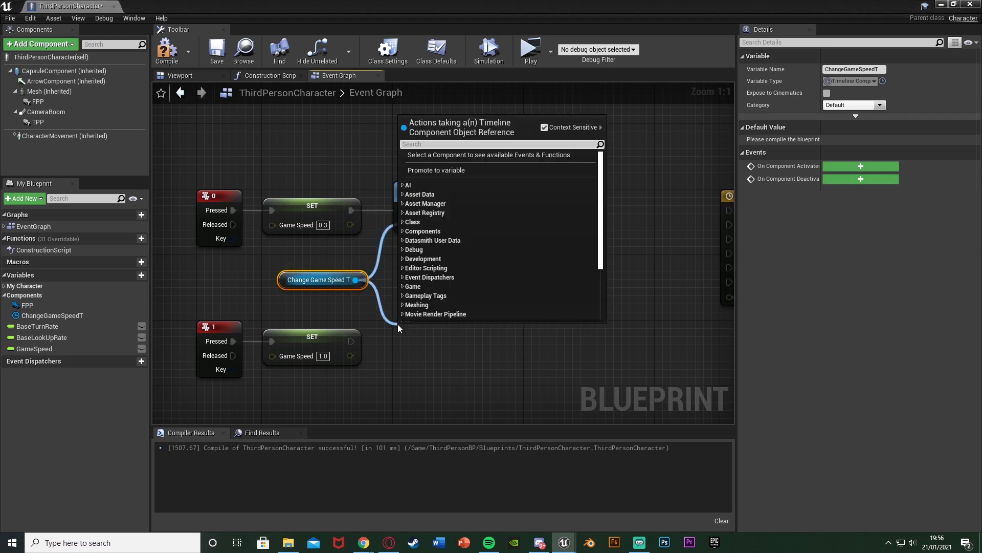
{"action": "type", "text": "play"}
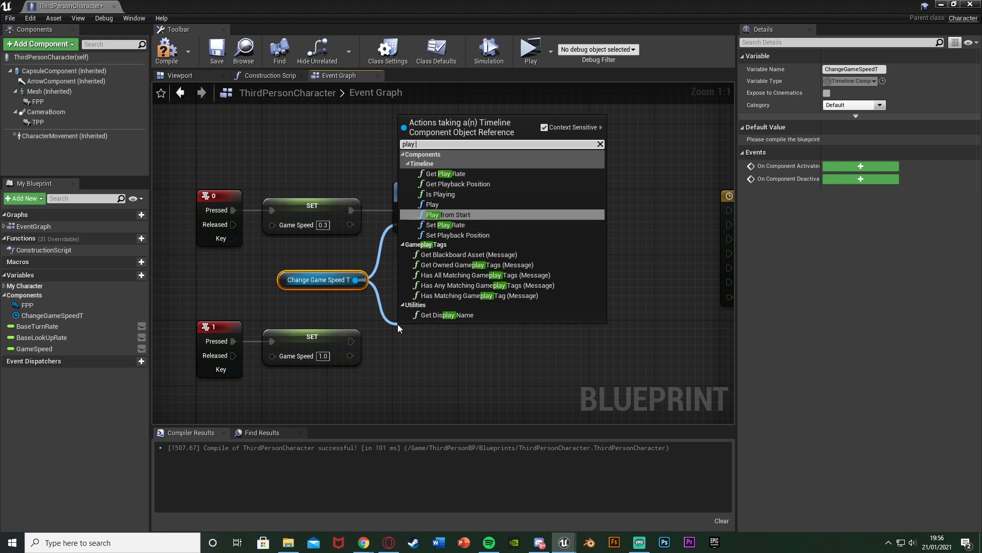
{"action": "left_click", "coordinate": [449, 215]}
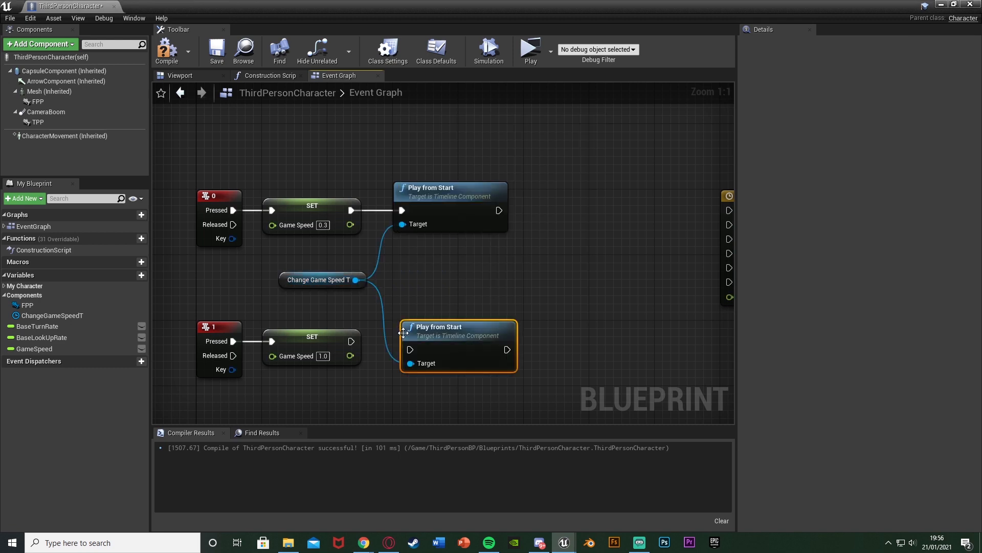
{"action": "left_click", "coordinate": [311, 336]}
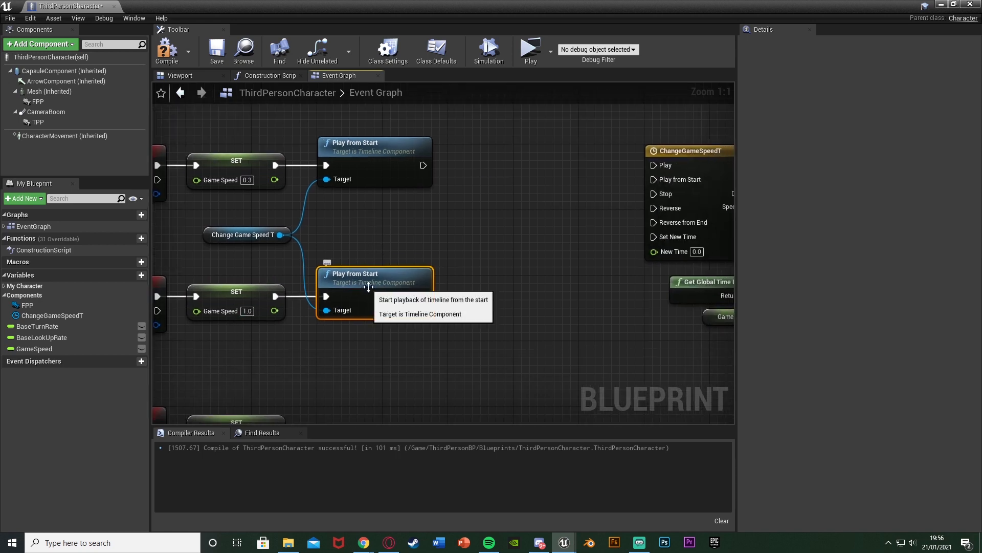
{"action": "mouse_move", "coordinate": [308, 327]}
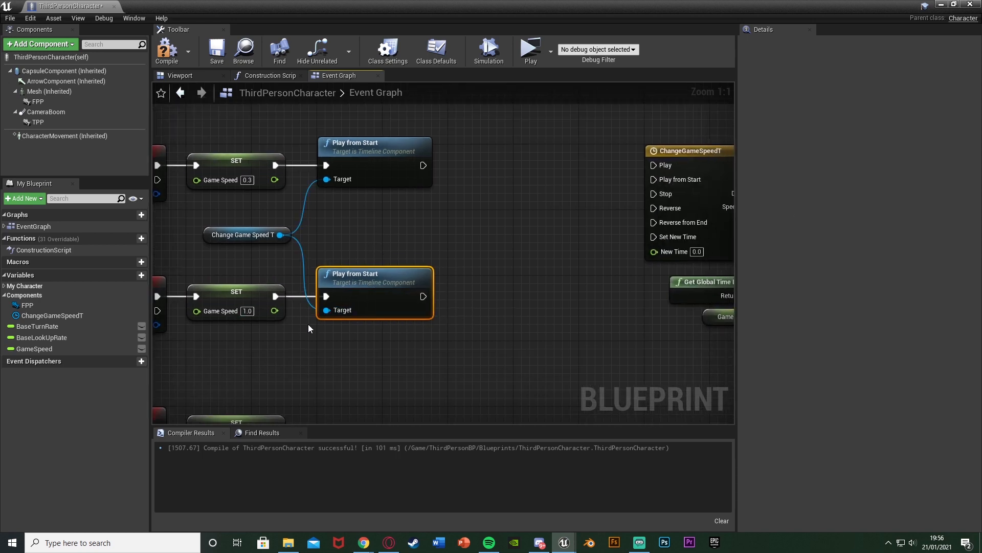
{"action": "mouse_move", "coordinate": [349, 340]}
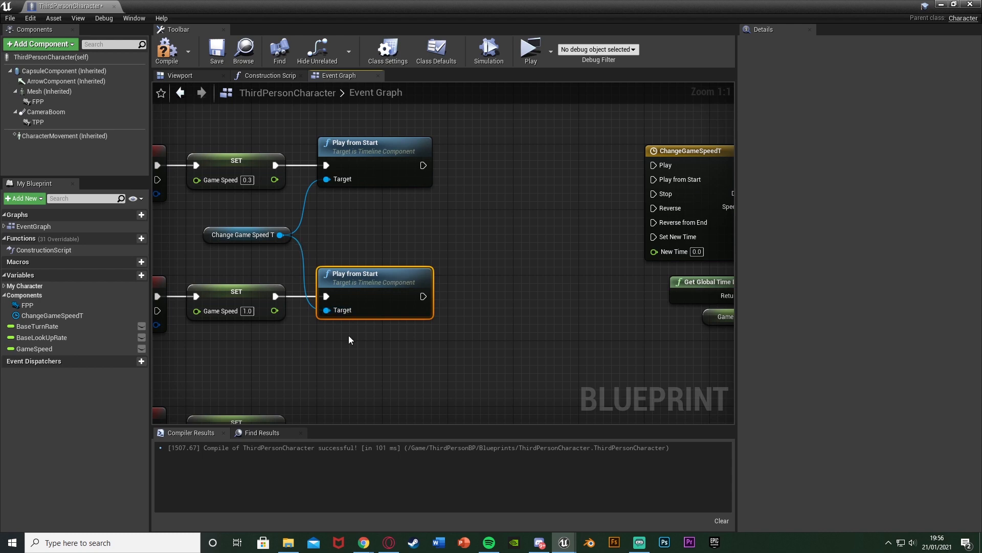
{"action": "mouse_move", "coordinate": [343, 345]}
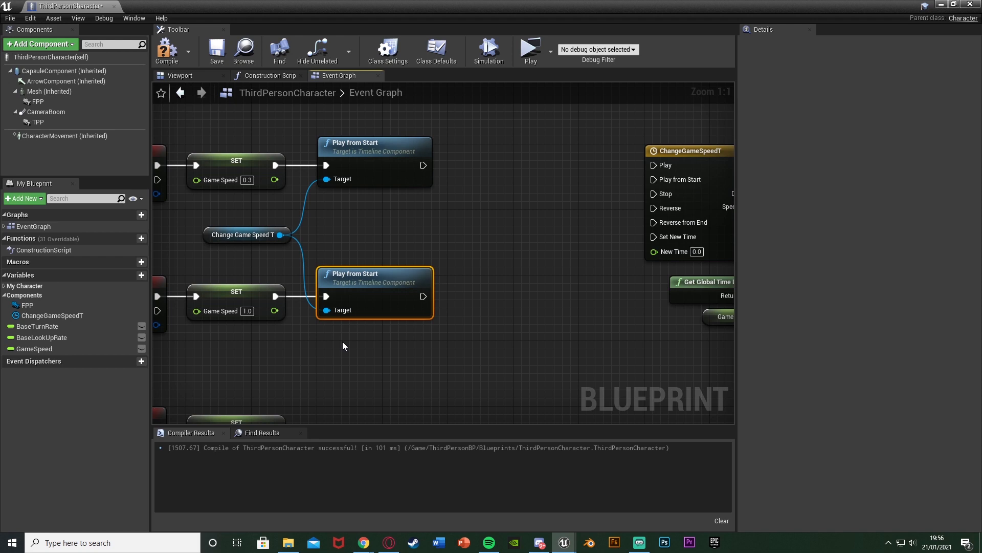
{"action": "mouse_move", "coordinate": [295, 386]}
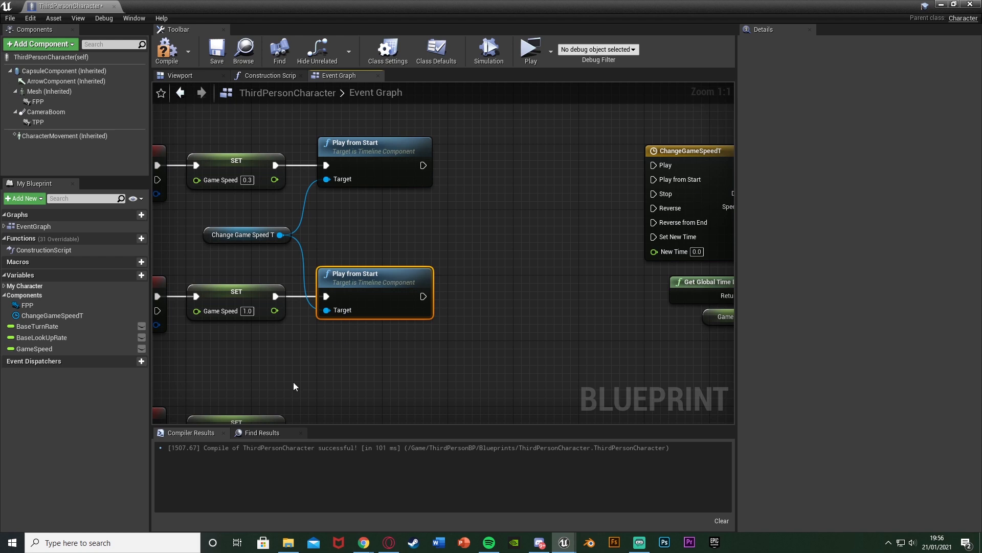
{"action": "mouse_move", "coordinate": [439, 352]}
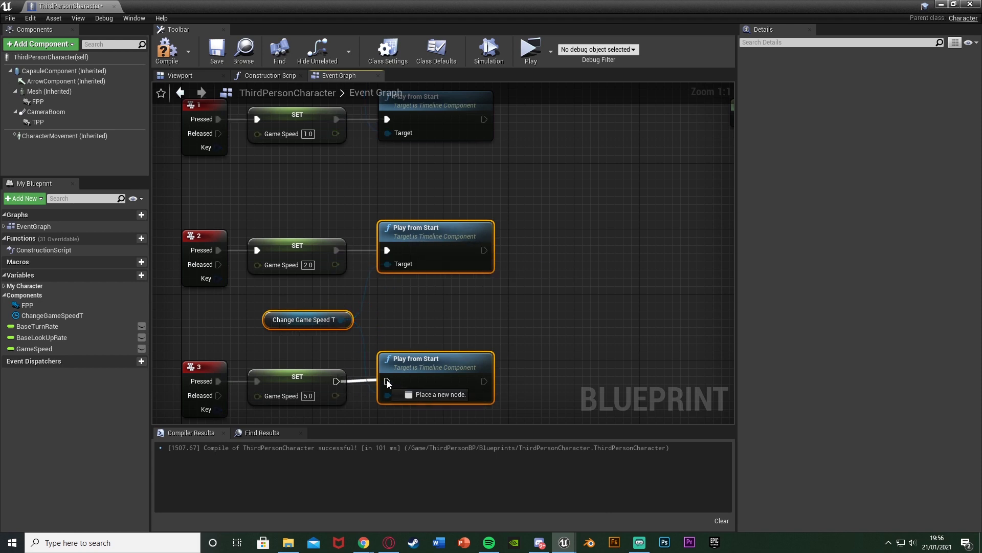
Add a Play Sound 2D node after each Play from Start, both playing Click_on_Button
{"action": "scroll", "scroll_direction": "down", "scroll_amount": 3}
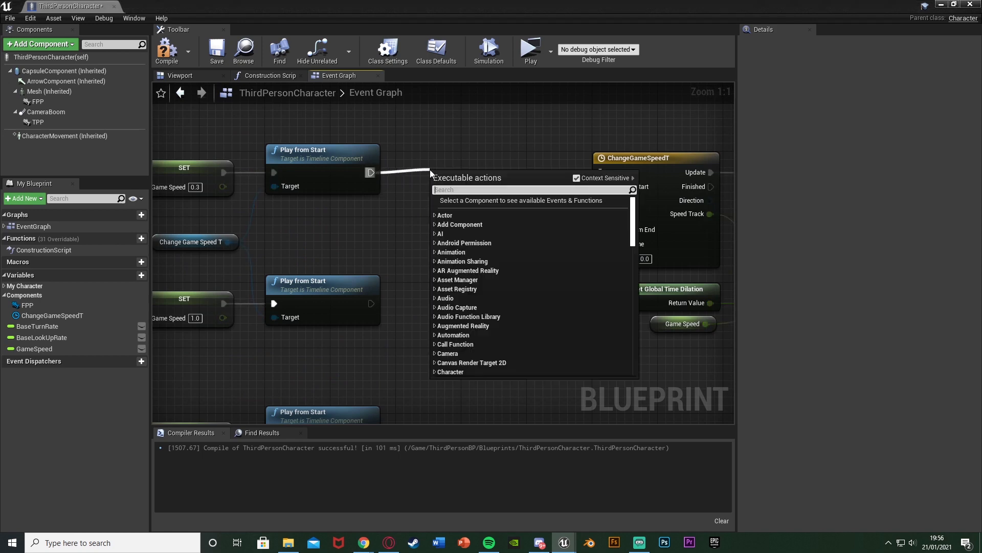
{"action": "type", "text": "play so"}
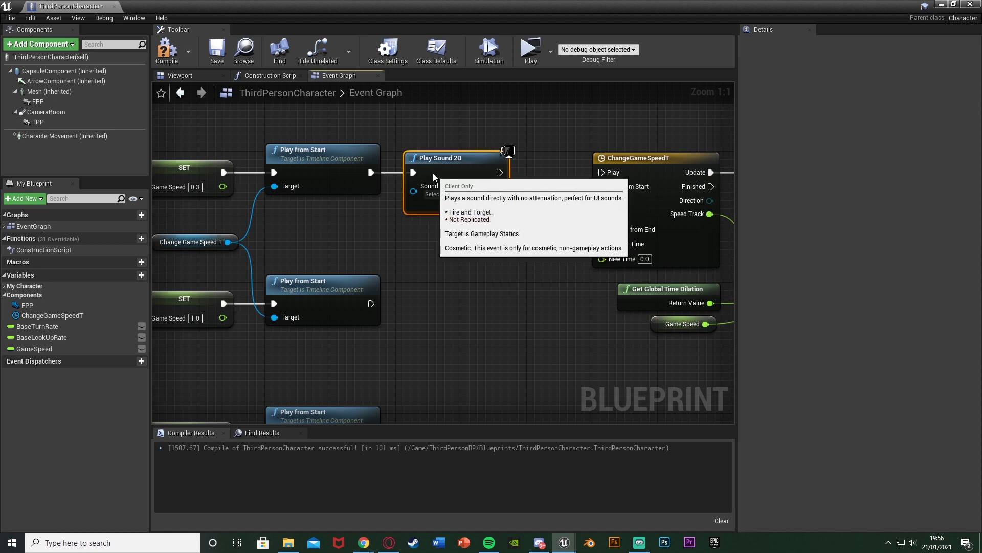
{"action": "mouse_move", "coordinate": [449, 193]}
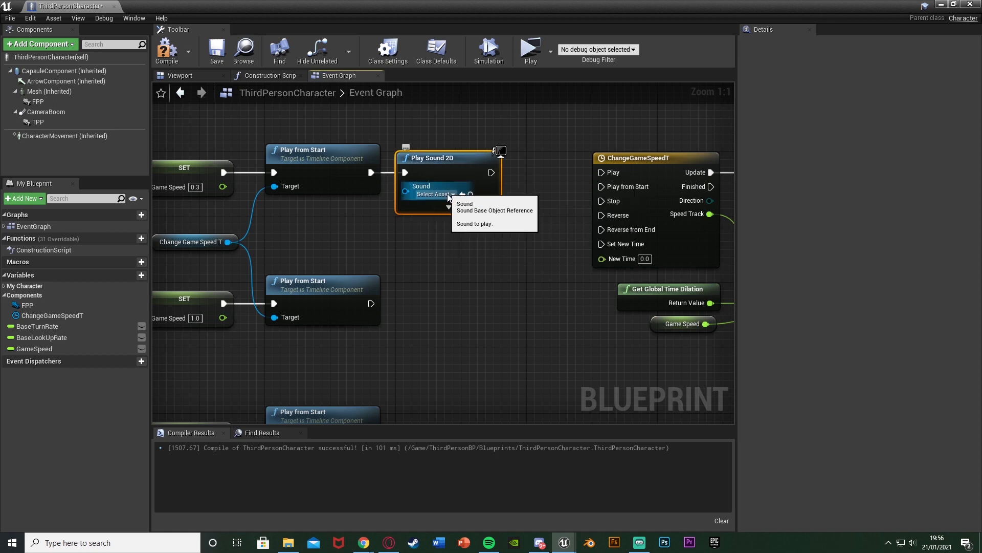
{"action": "mouse_move", "coordinate": [457, 220]}
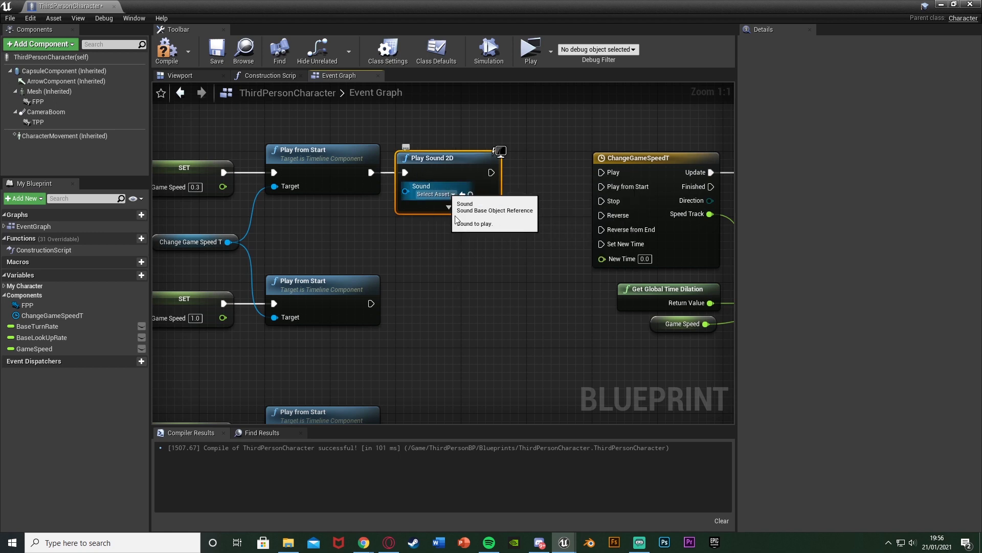
{"action": "left_click", "coordinate": [433, 194]}
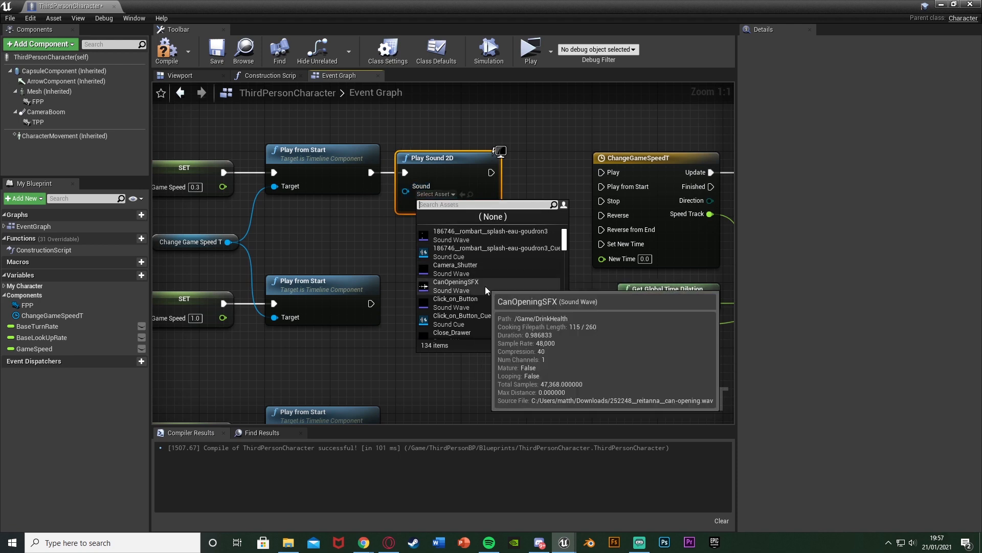
{"action": "mouse_move", "coordinate": [455, 299]}
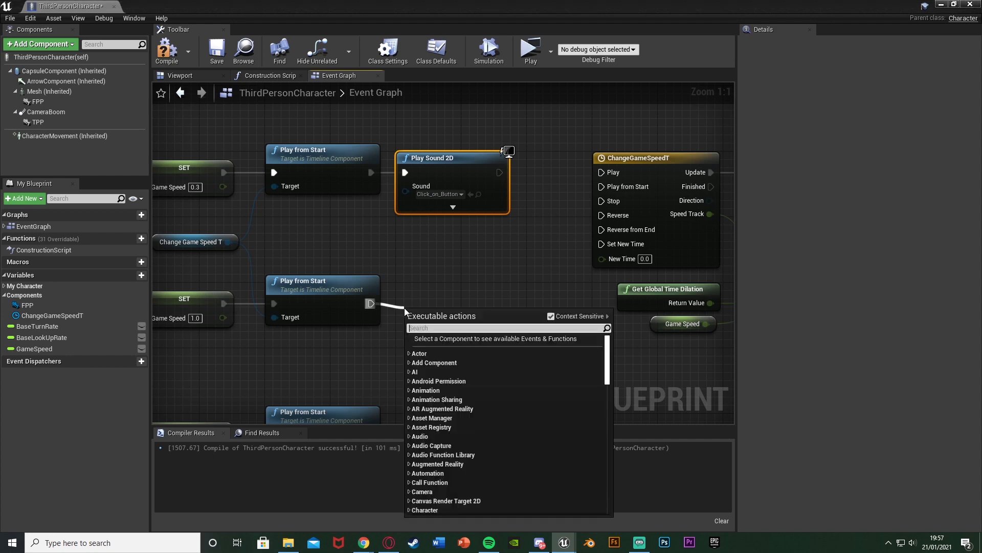
{"action": "type", "text": "play sound"}
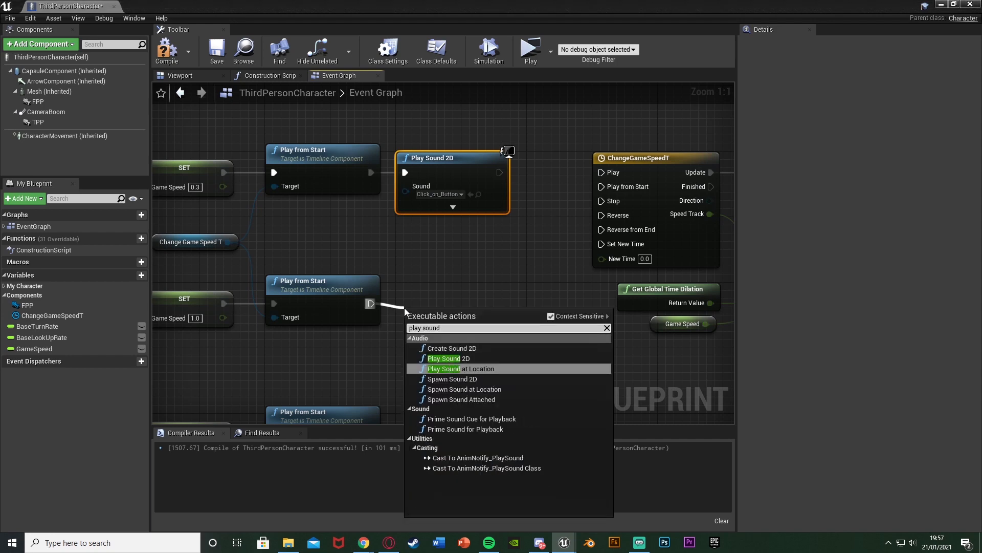
{"action": "left_click", "coordinate": [449, 358]}
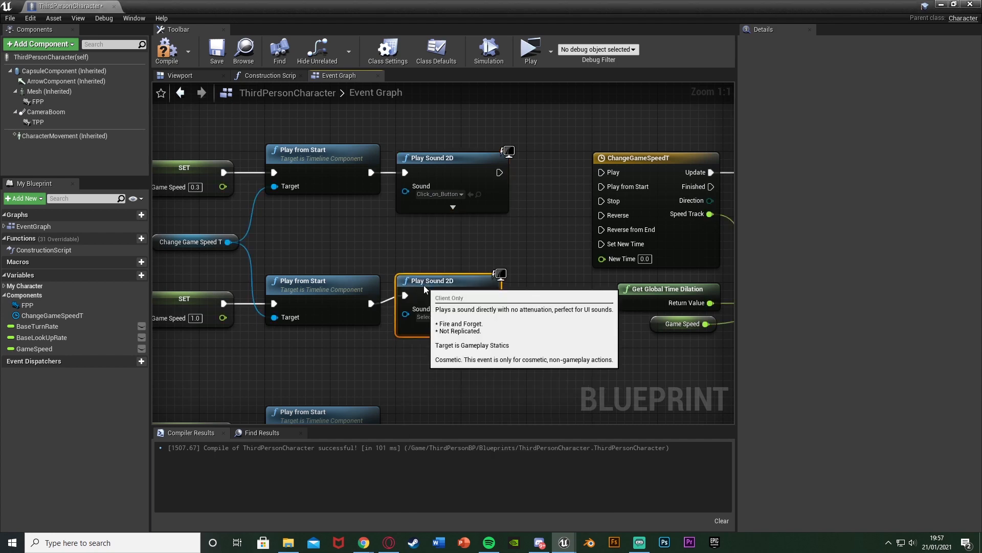
{"action": "left_click", "coordinate": [433, 324]}
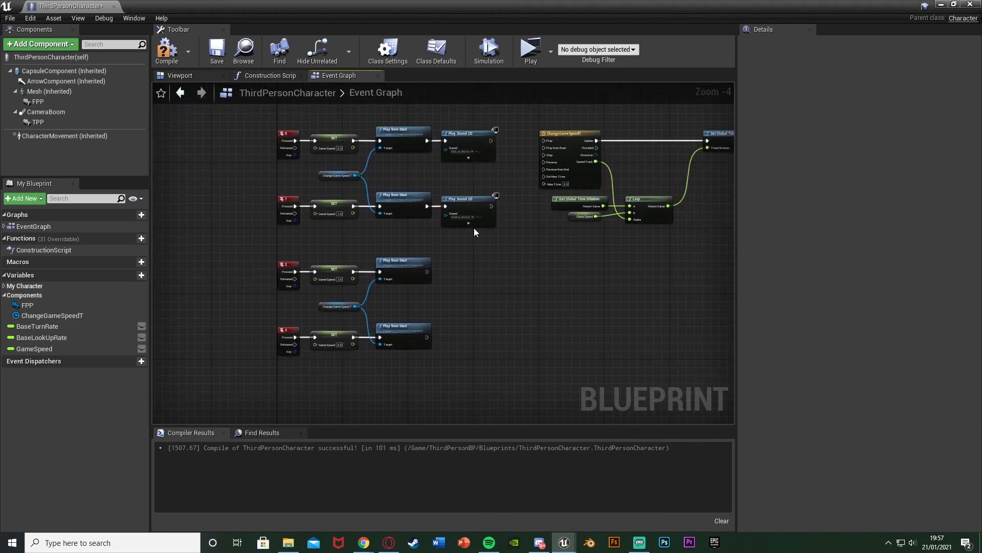
{"action": "mouse_move", "coordinate": [444, 242]}
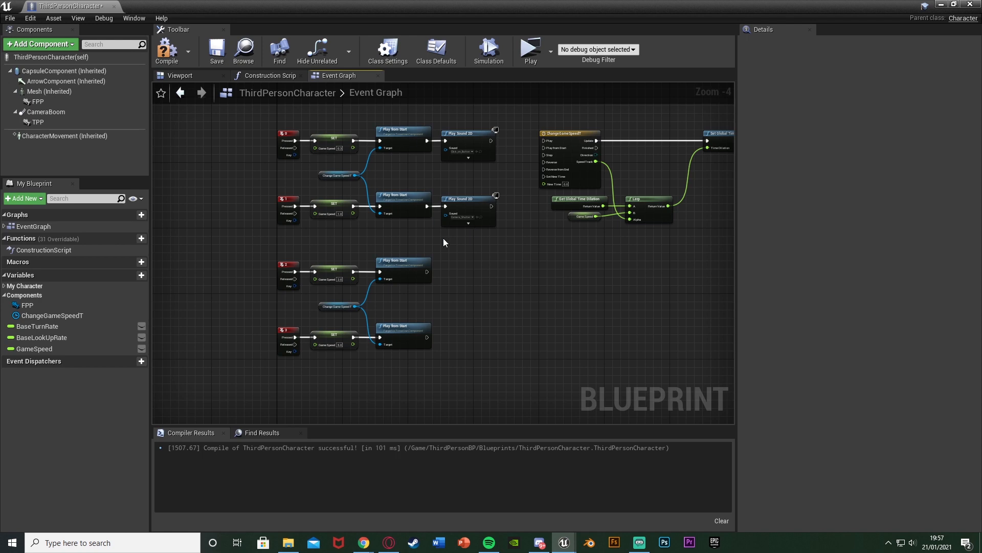
Return to the level editor and launch Play mode on the third-person level
{"action": "left_click", "coordinate": [217, 51]}
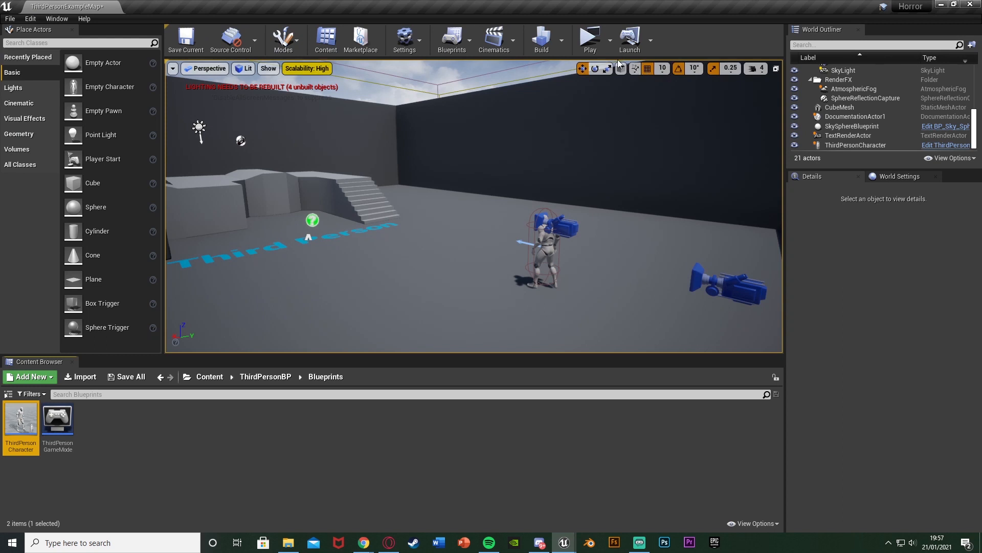
{"action": "left_click", "coordinate": [588, 38]}
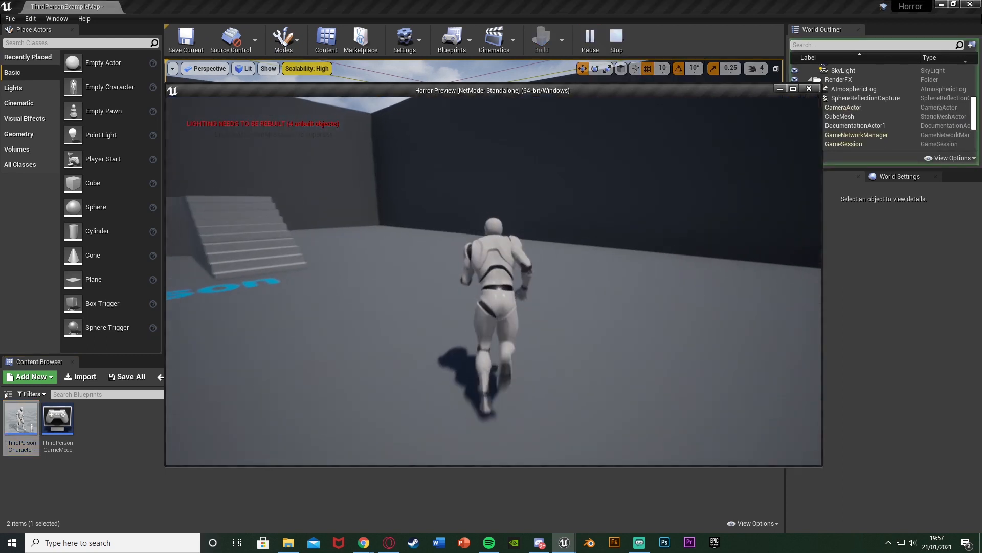